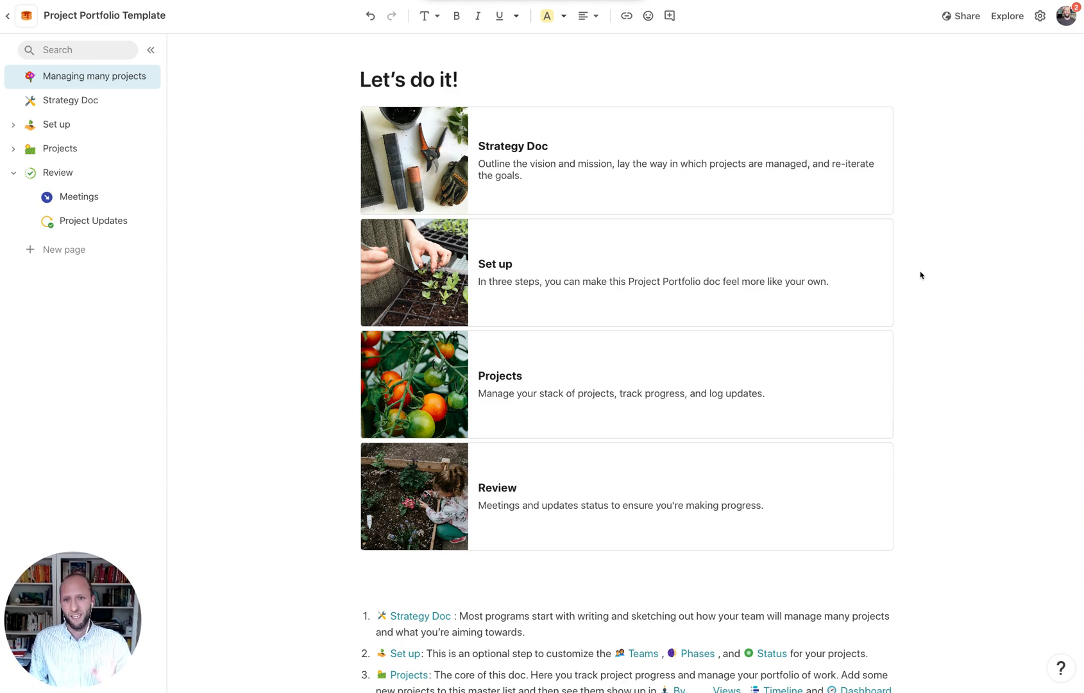
mouse_move(872, 164)
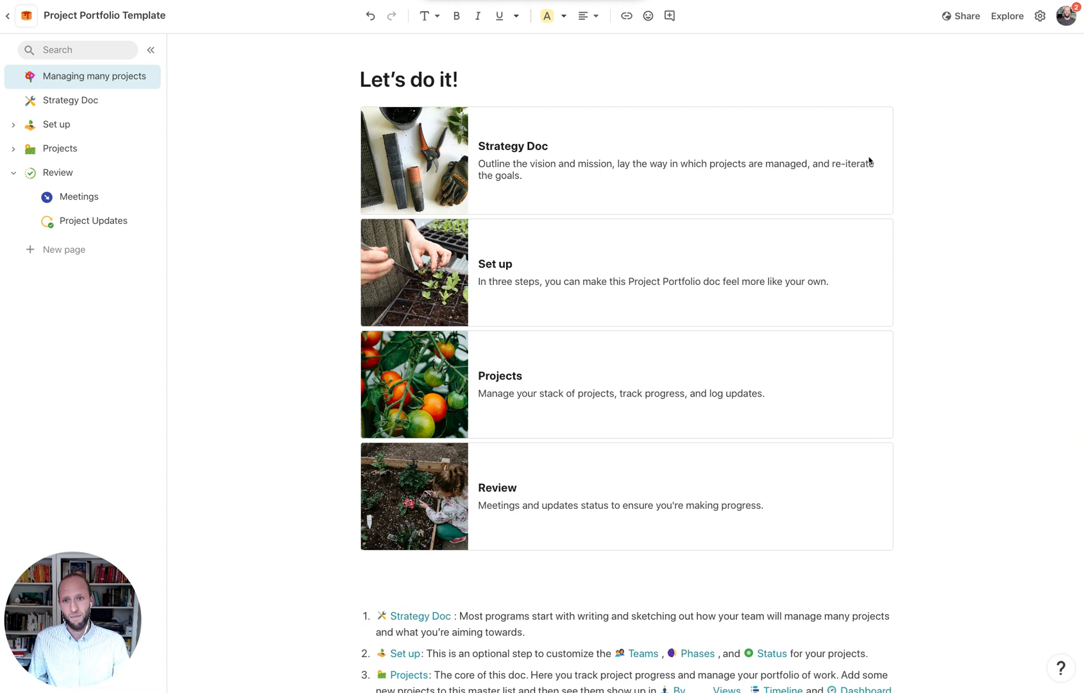
mouse_move(1004, 397)
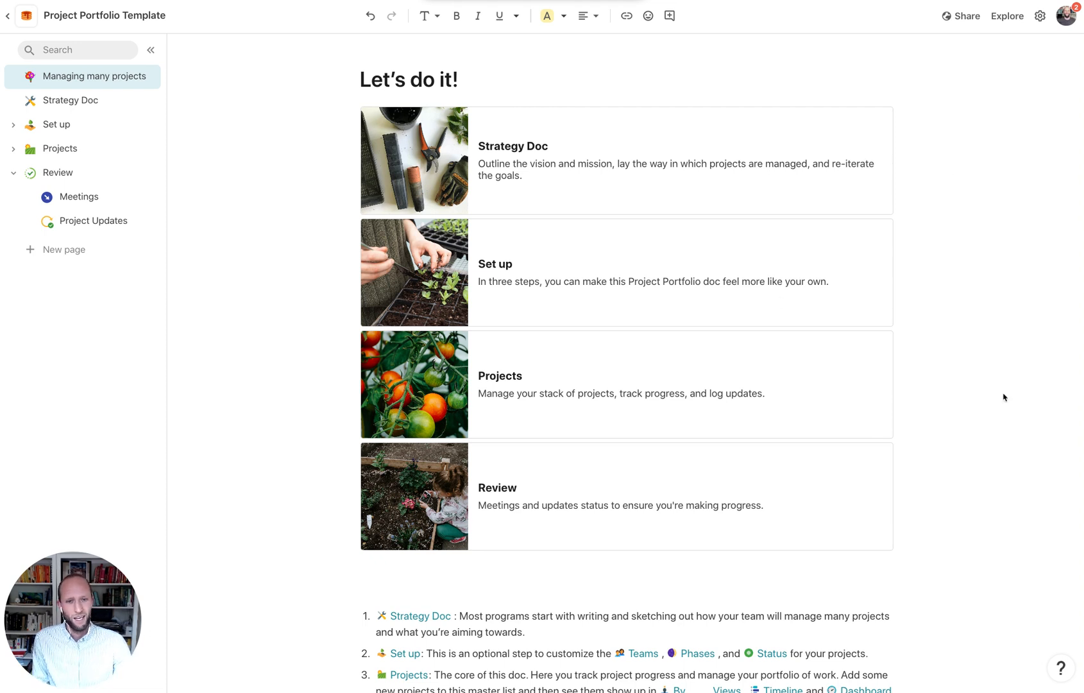
mouse_move(433, 379)
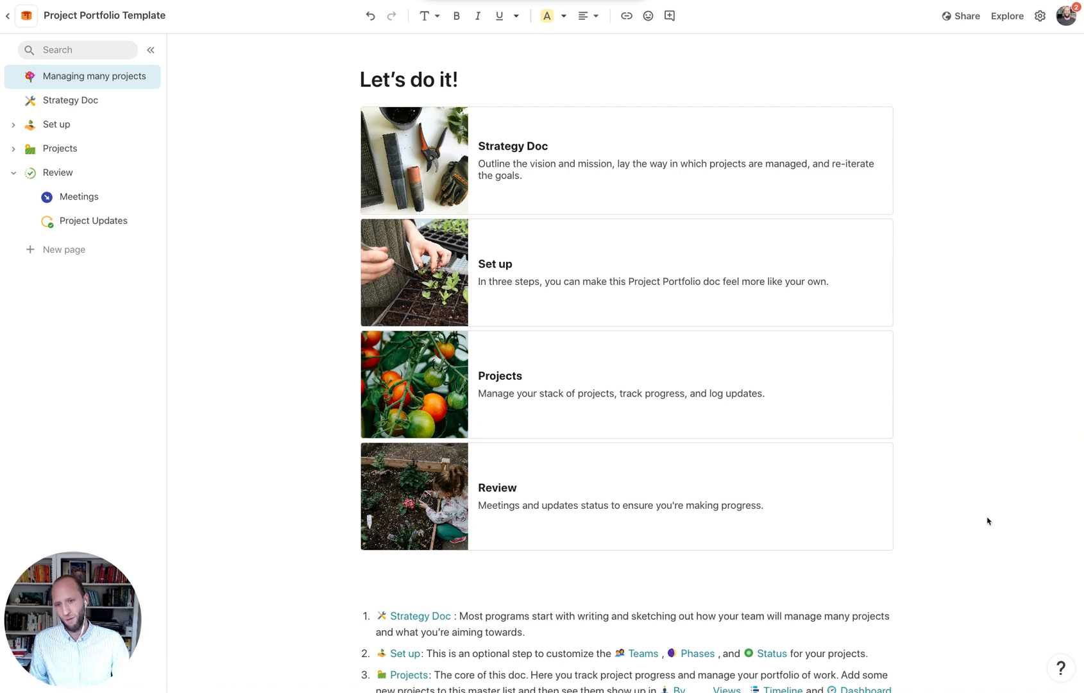
mouse_move(799, 304)
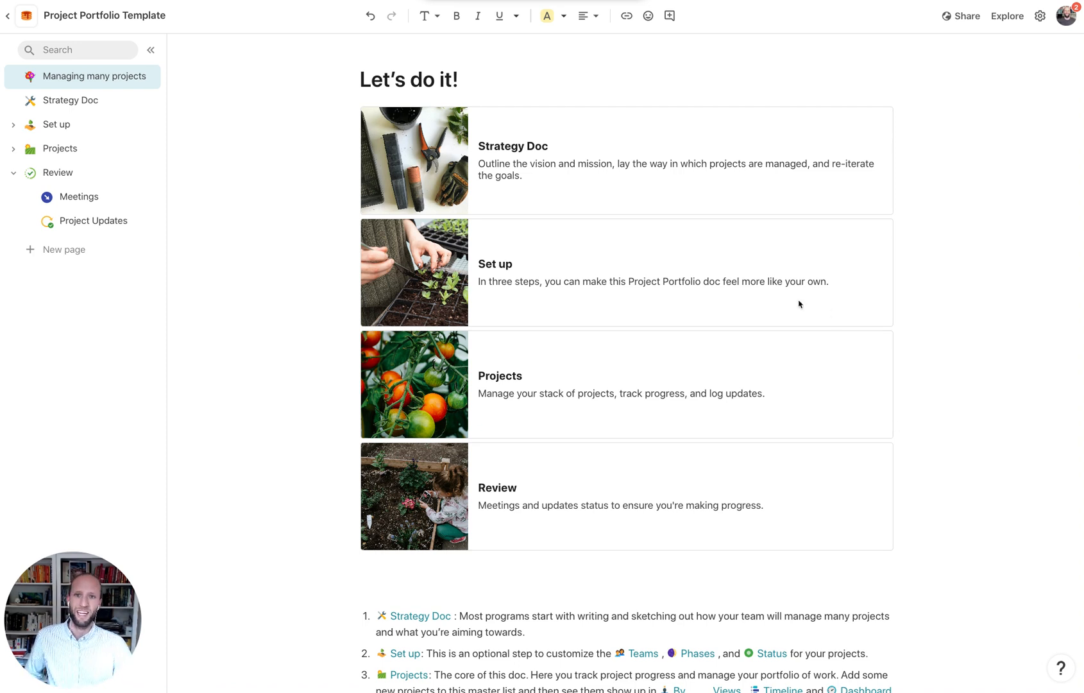
Step: Open Strategy Doc and scroll through Vision, Mission, the Miro embed and Goals
left_click(65, 100)
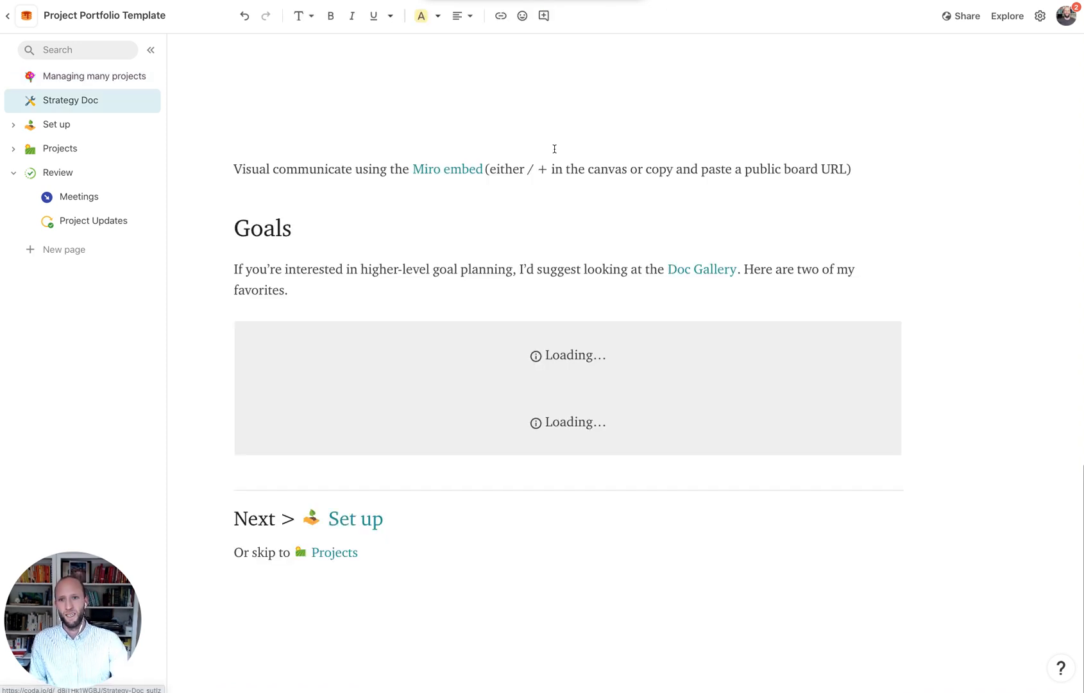
scroll("up", 3)
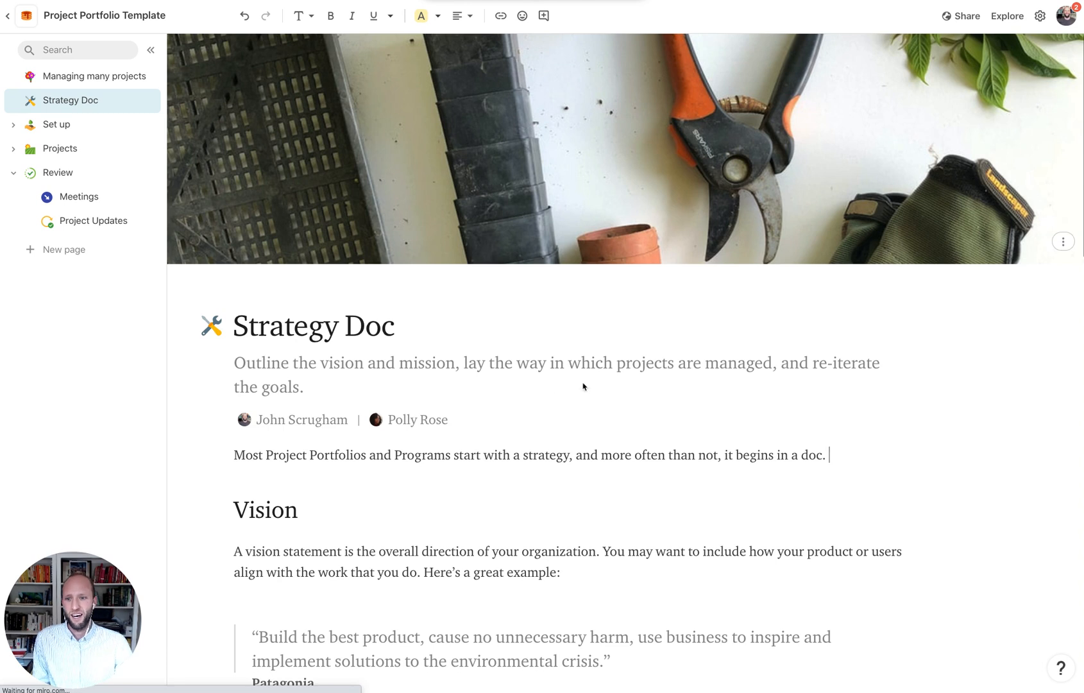
scroll("down", 3)
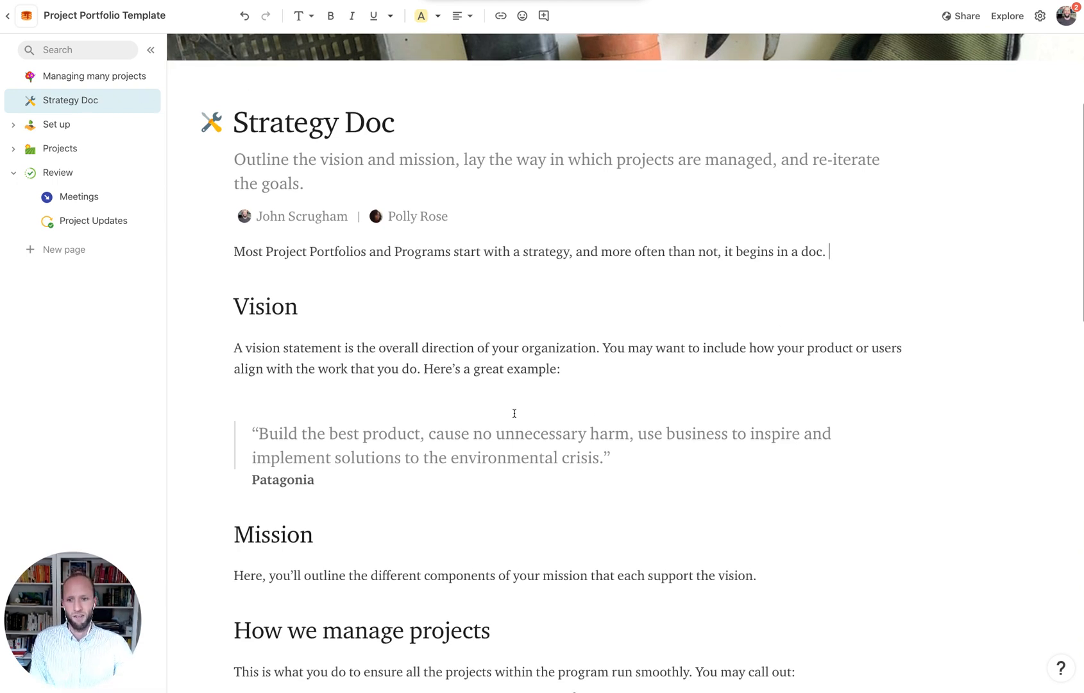
scroll("down", 3)
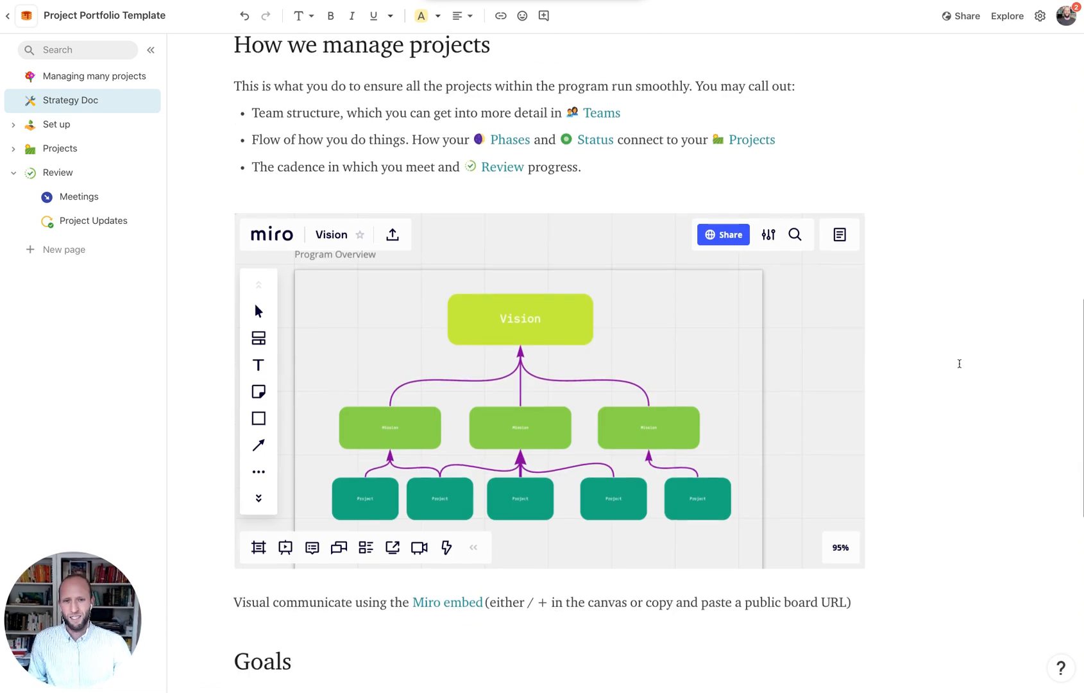
scroll("down", 3)
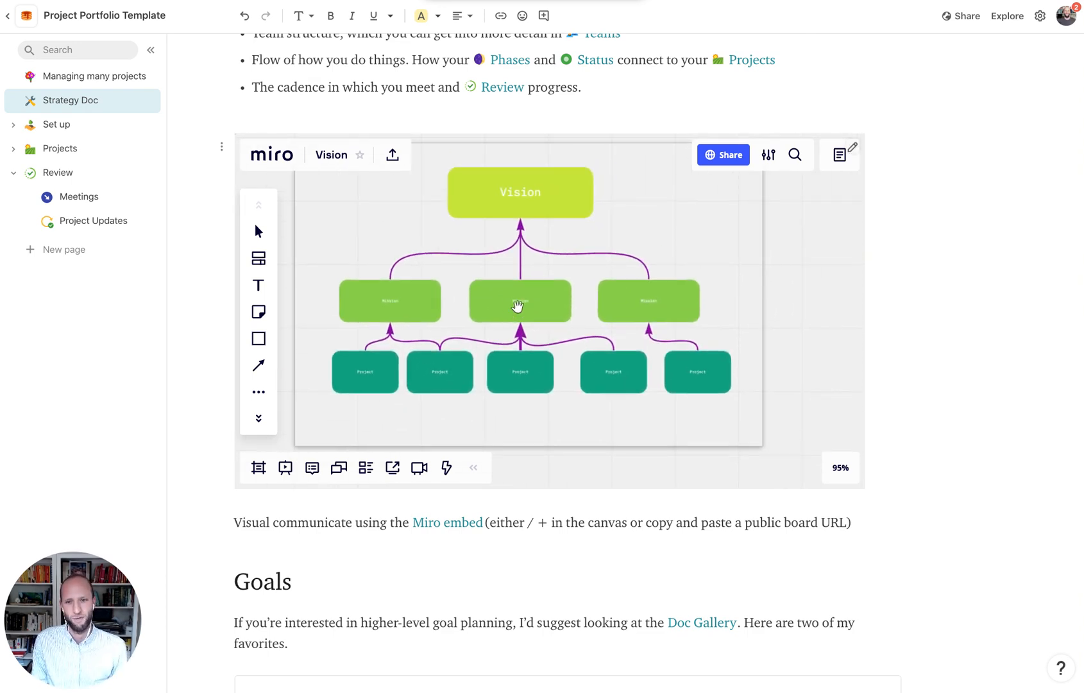
scroll("down", 3)
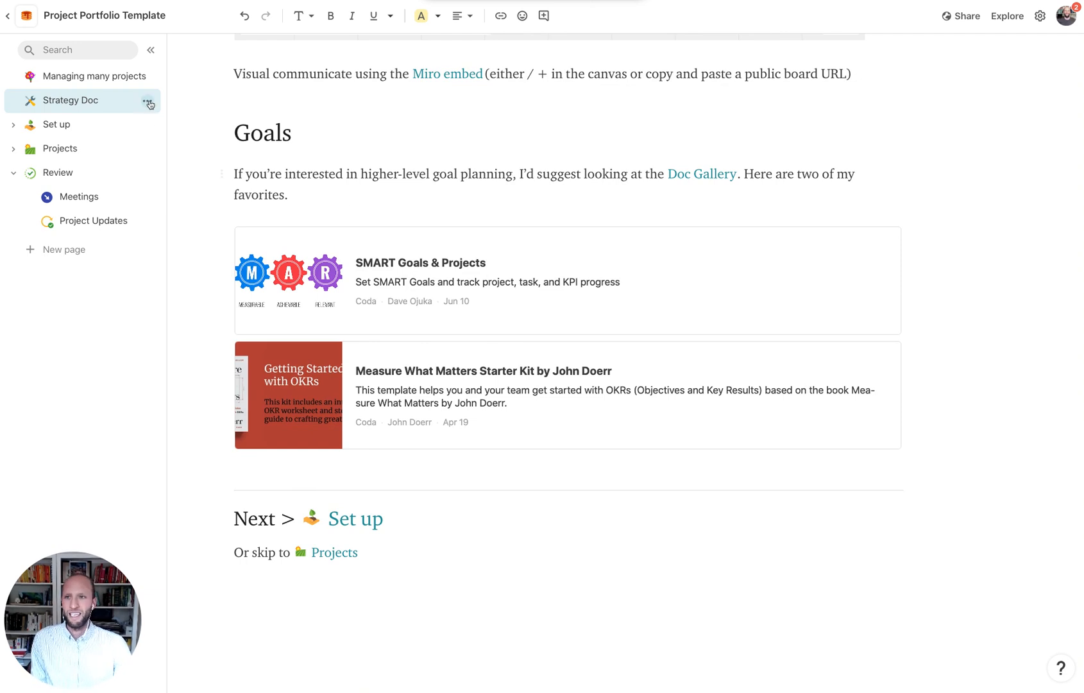
Step: Add an Untitled subpage under Strategy Doc, then return to the Strategy Doc page
left_click(149, 100)
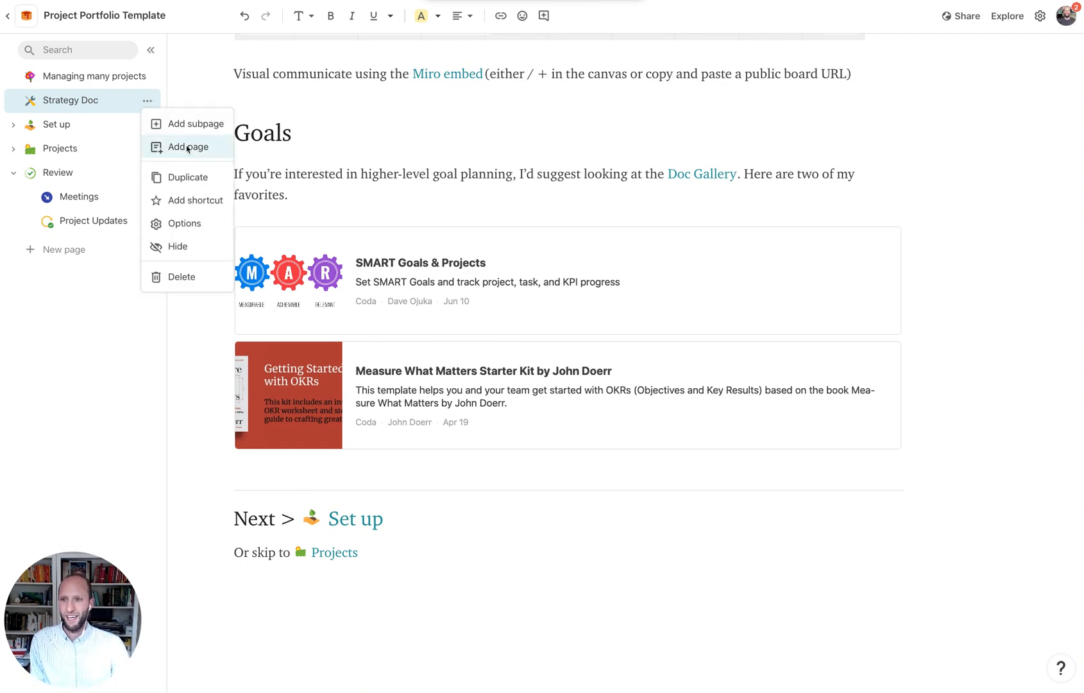
left_click(187, 147)
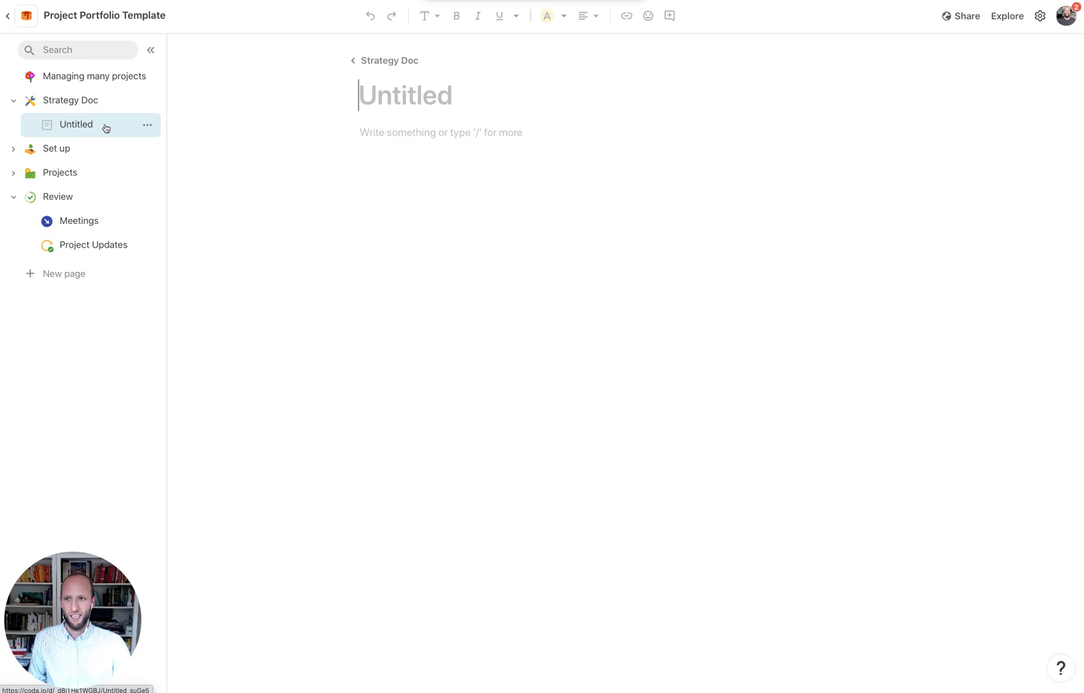
mouse_move(69, 76)
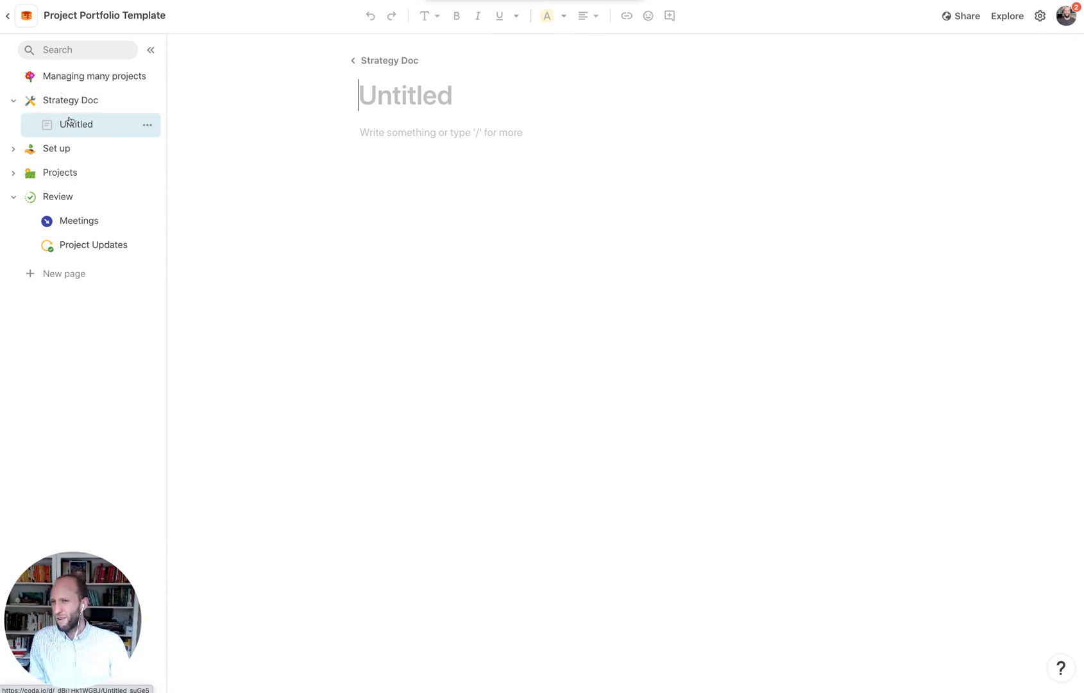
mouse_move(70, 76)
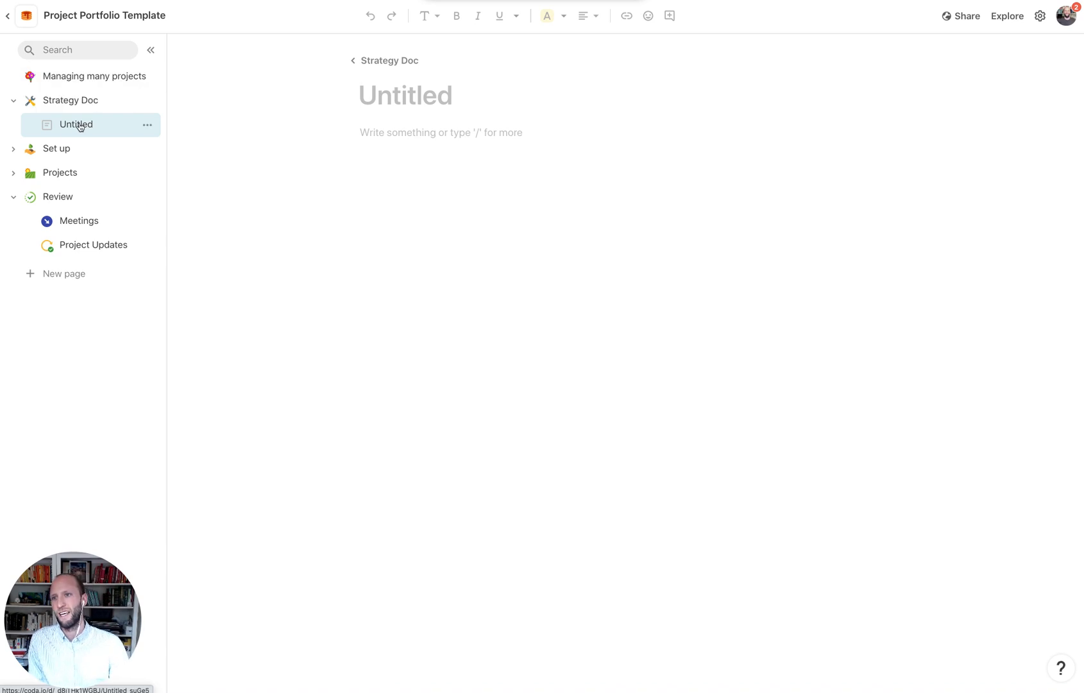
left_click(78, 124)
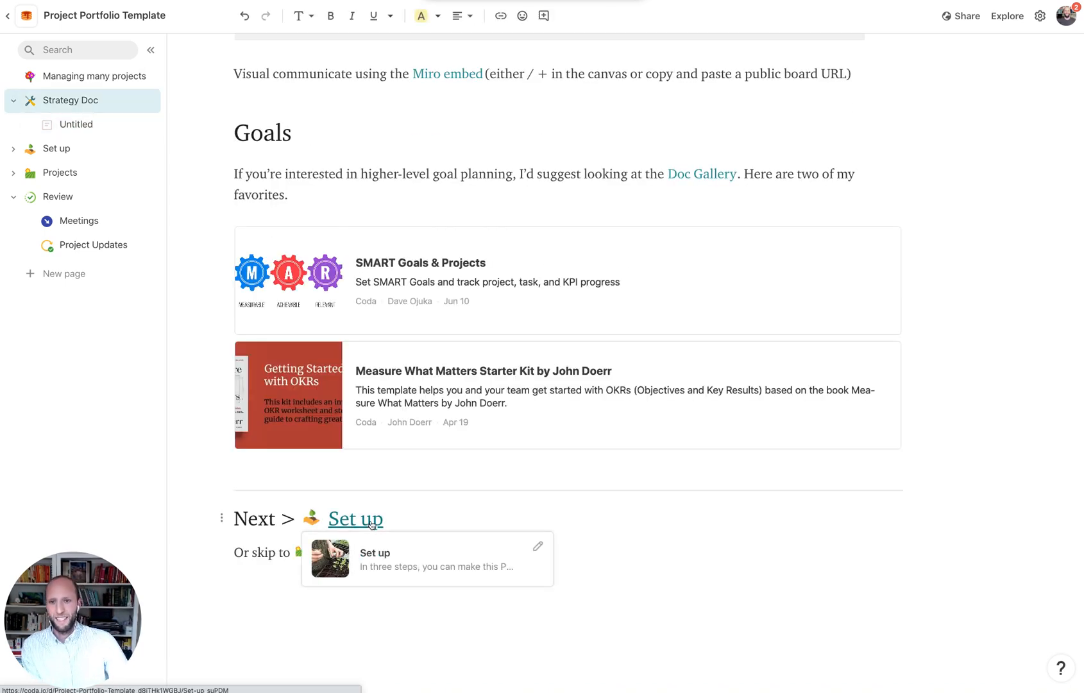
left_click(355, 519)
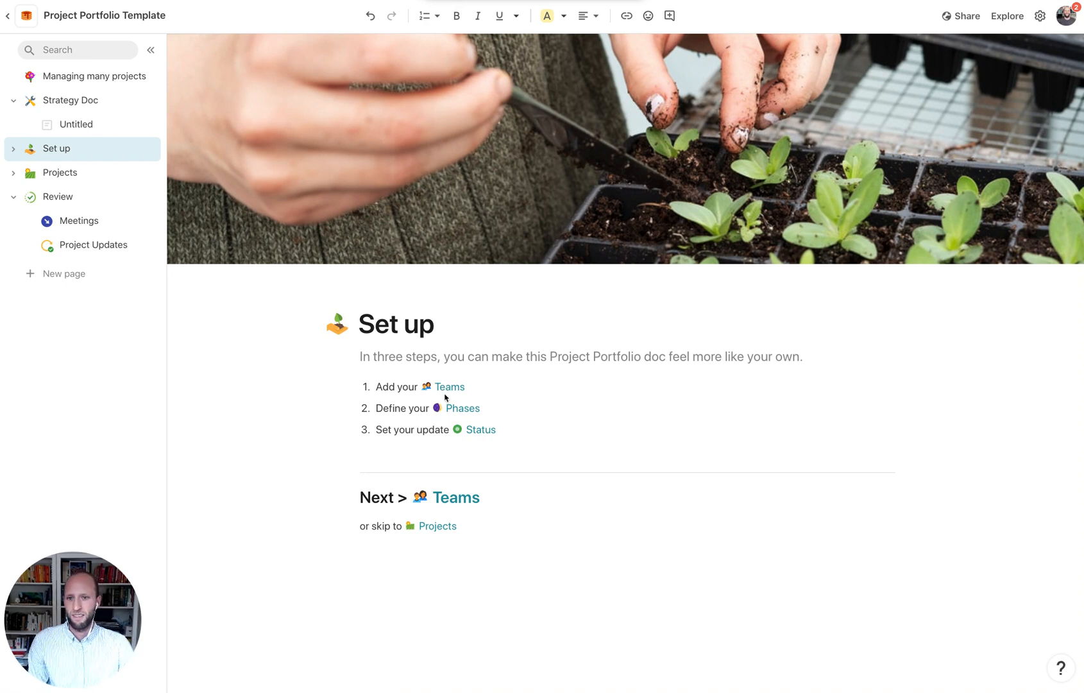
left_click(449, 387)
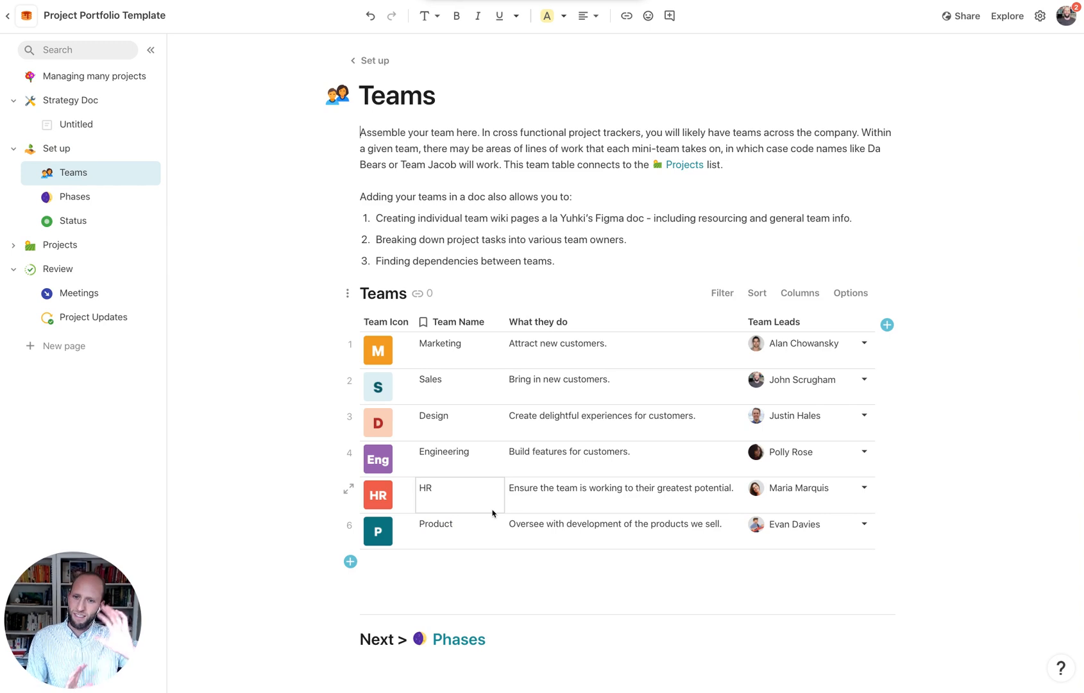
left_click(460, 531)
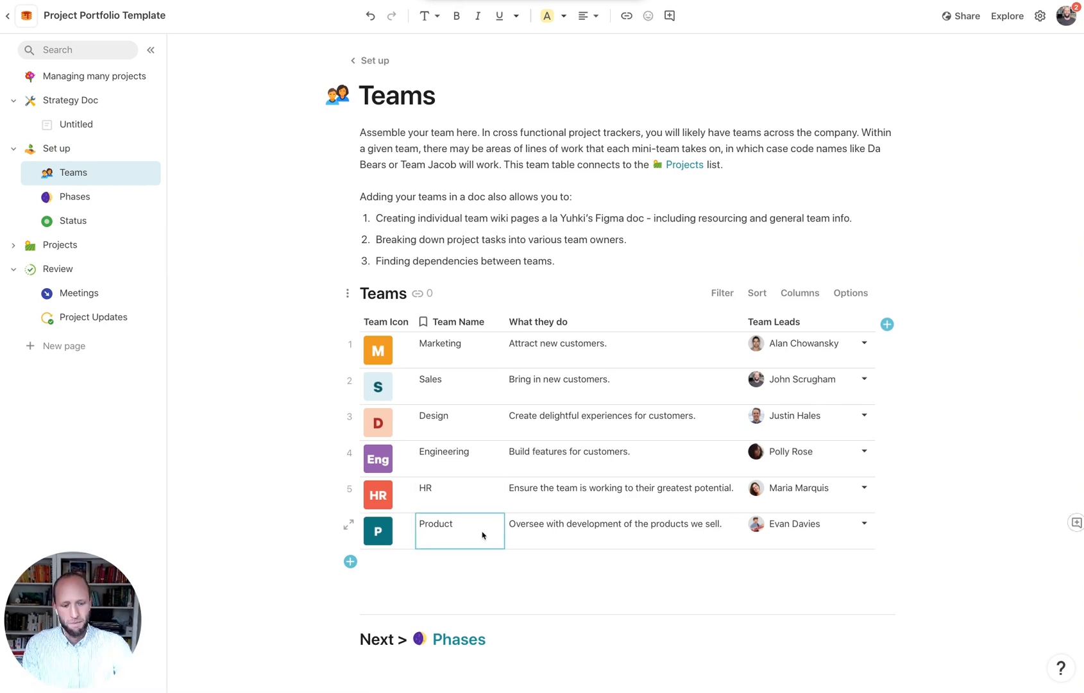
left_click(350, 561)
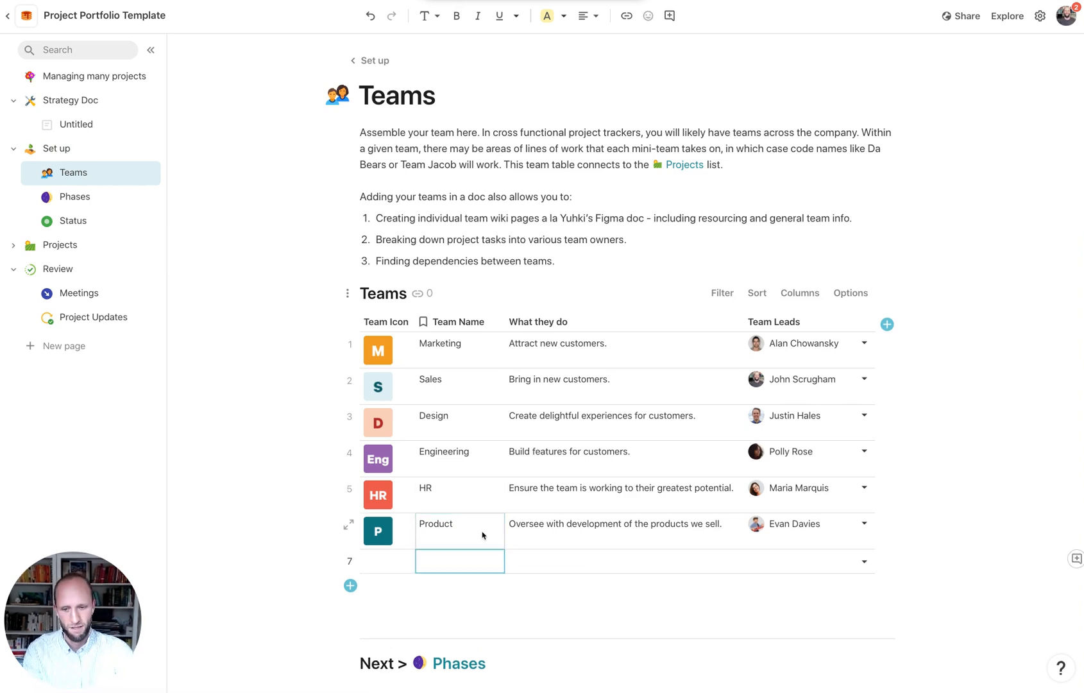
type("Spacship")
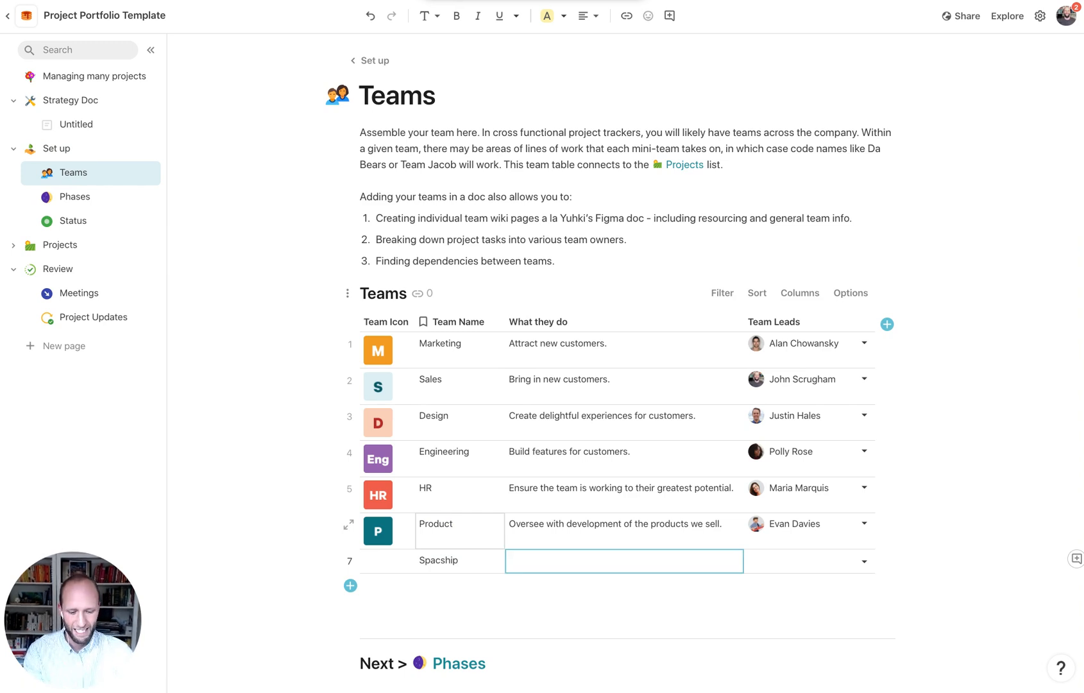
type(":moo")
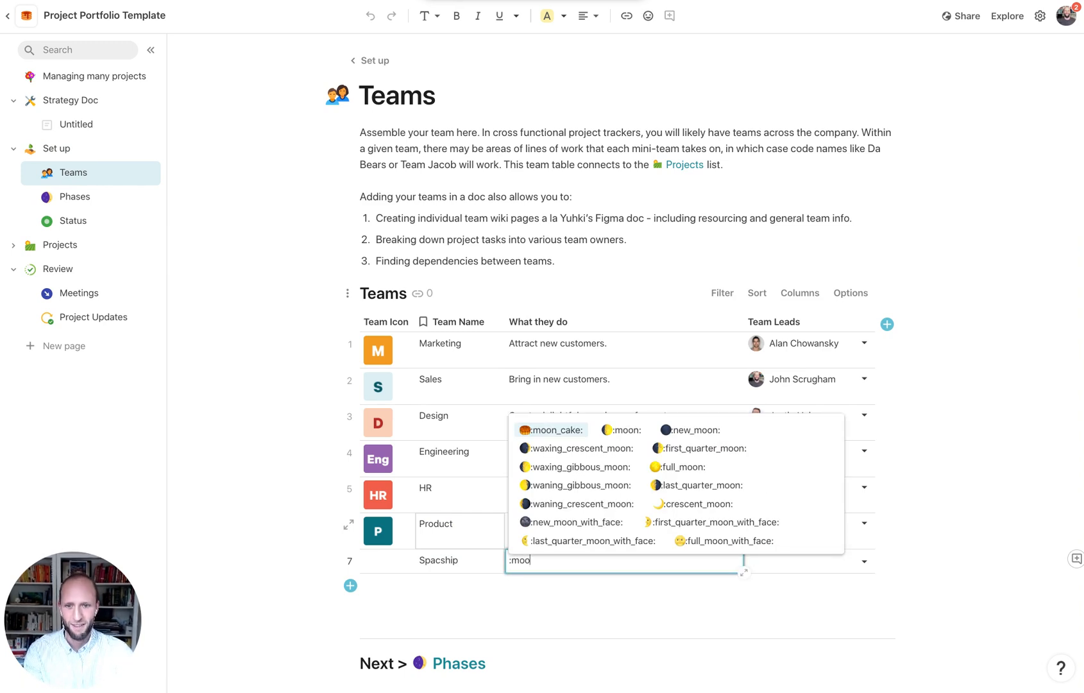
left_click(619, 430)
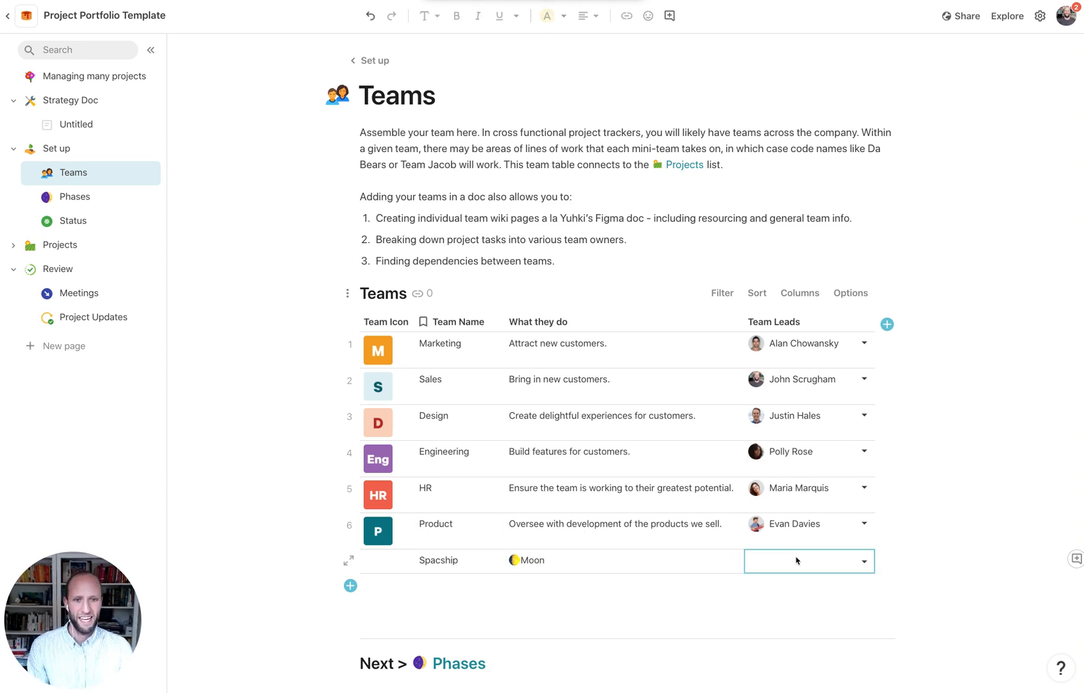
left_click(808, 561)
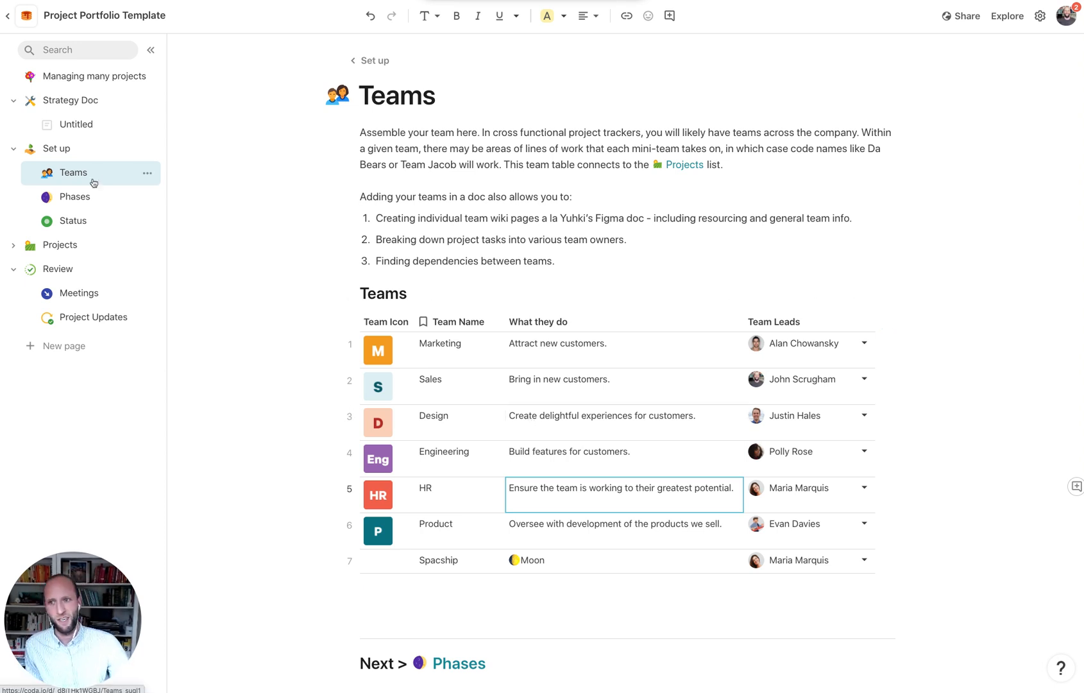
Step: On the Phases page, add an eighth phase named 'Take a break'
left_click(72, 196)
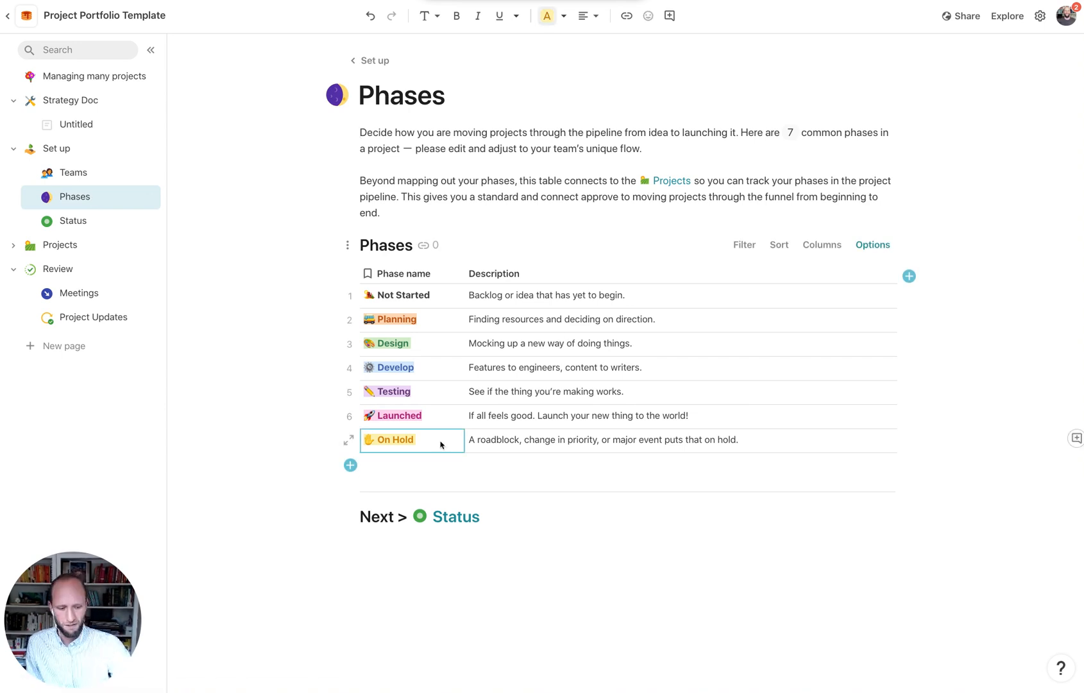
type("Take a")
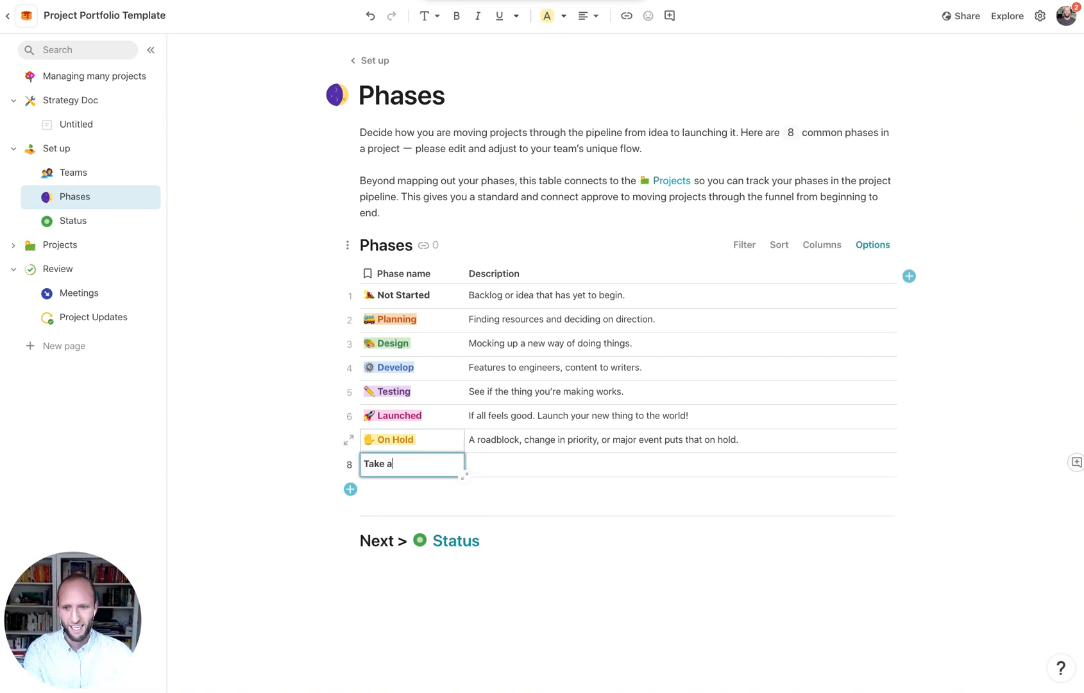
type("break")
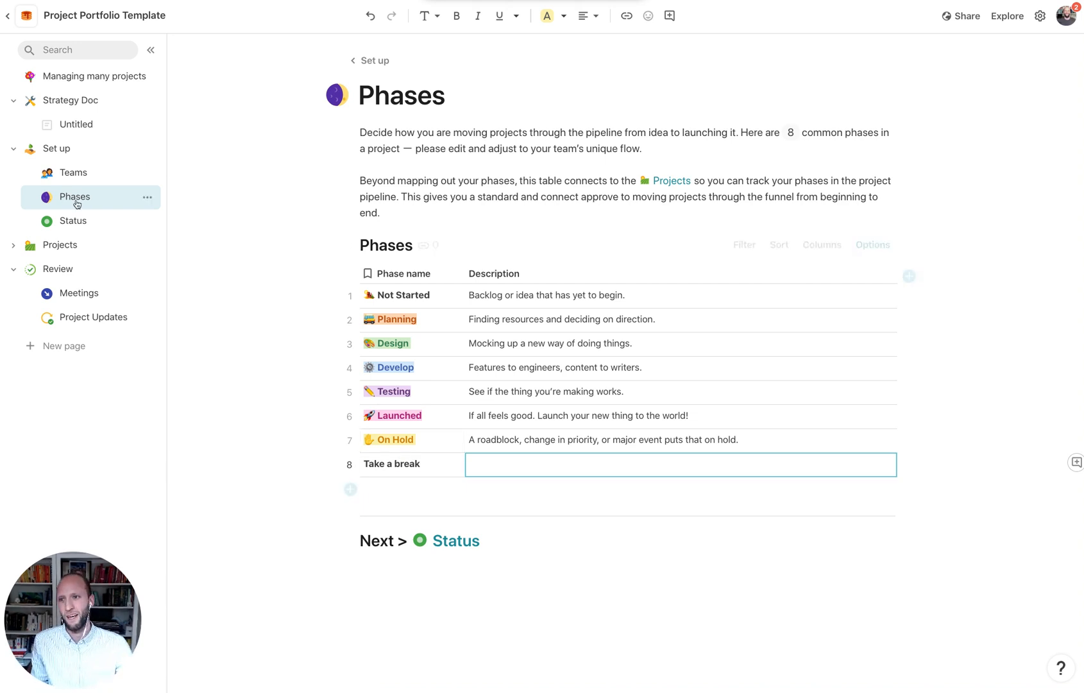
Step: Look at the four-status Status table, then open the seven-project Projects page
left_click(72, 221)
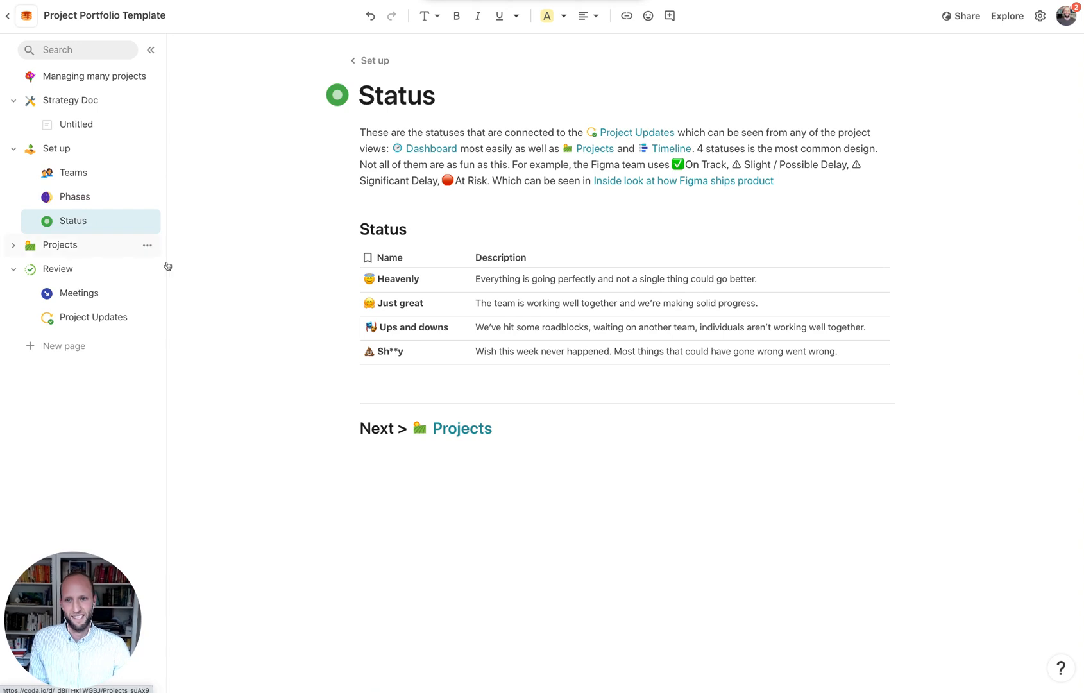
left_click(415, 351)
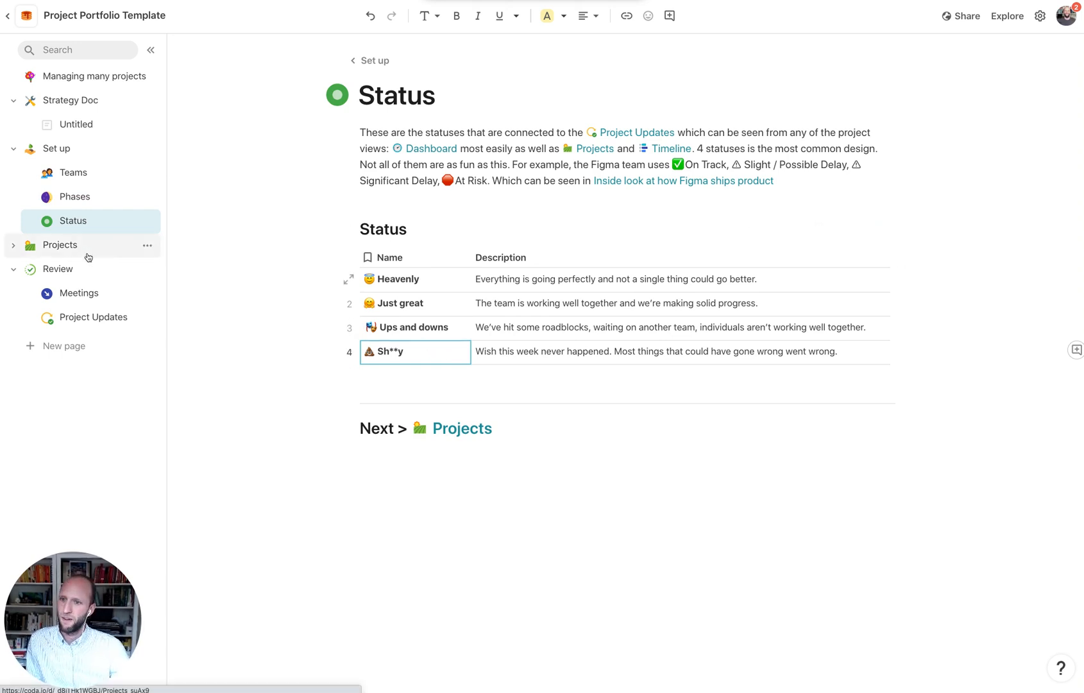
left_click(59, 244)
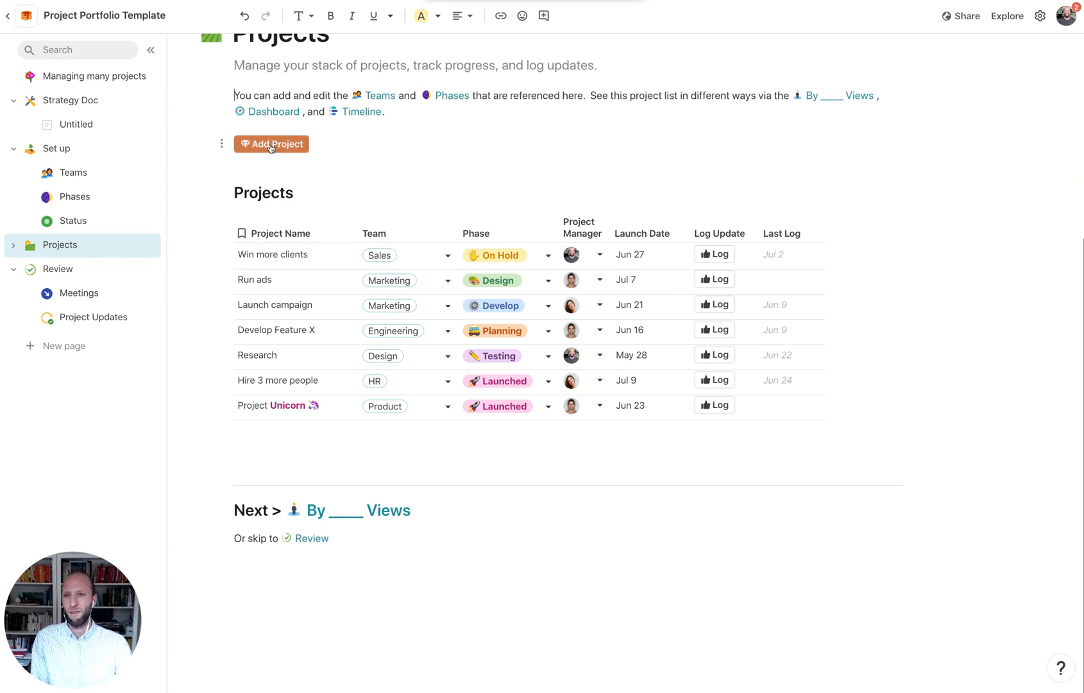
Step: Add project 'Save the tree': Spaceship team, Not Started, a manager, launching Jul 22
left_click(271, 144)
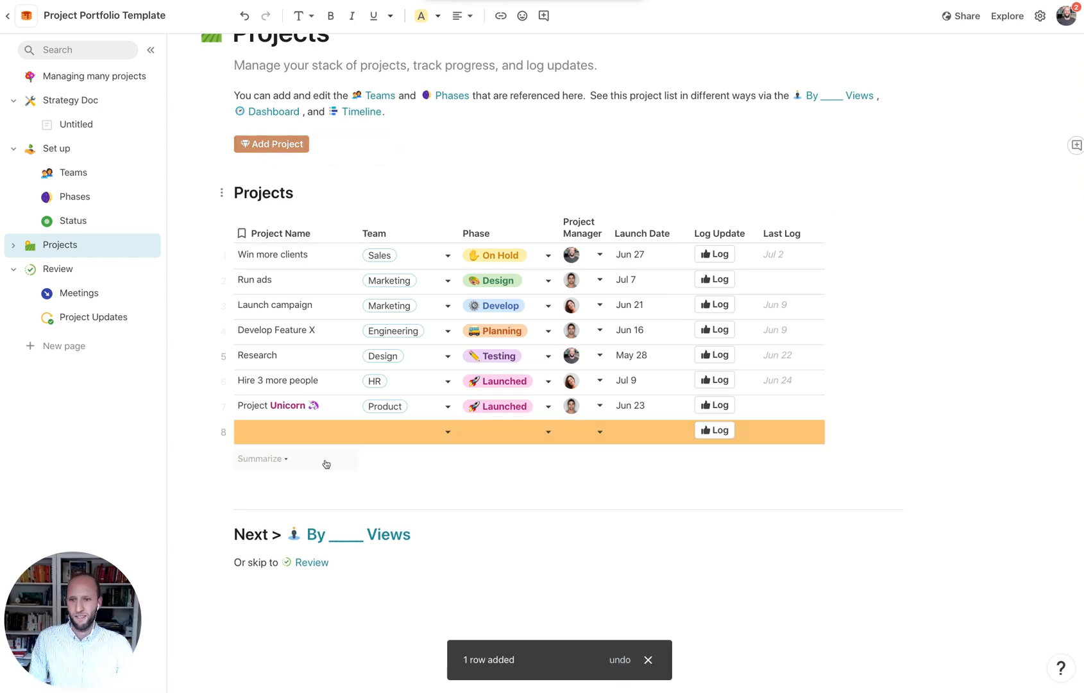
left_click(295, 432)
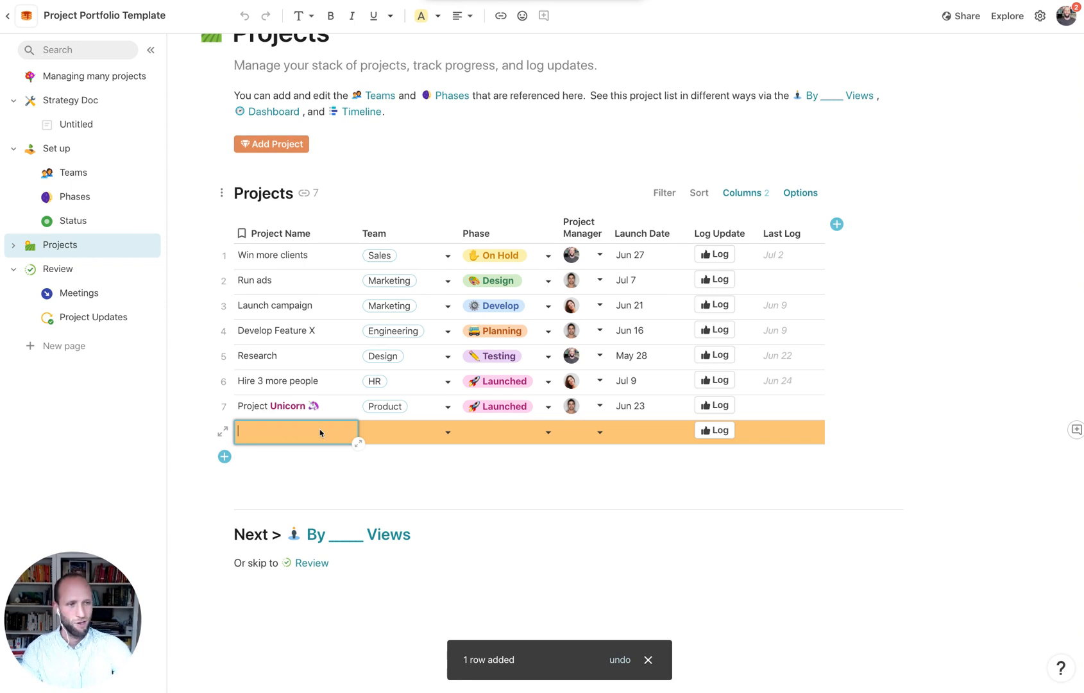
type("Save the tree")
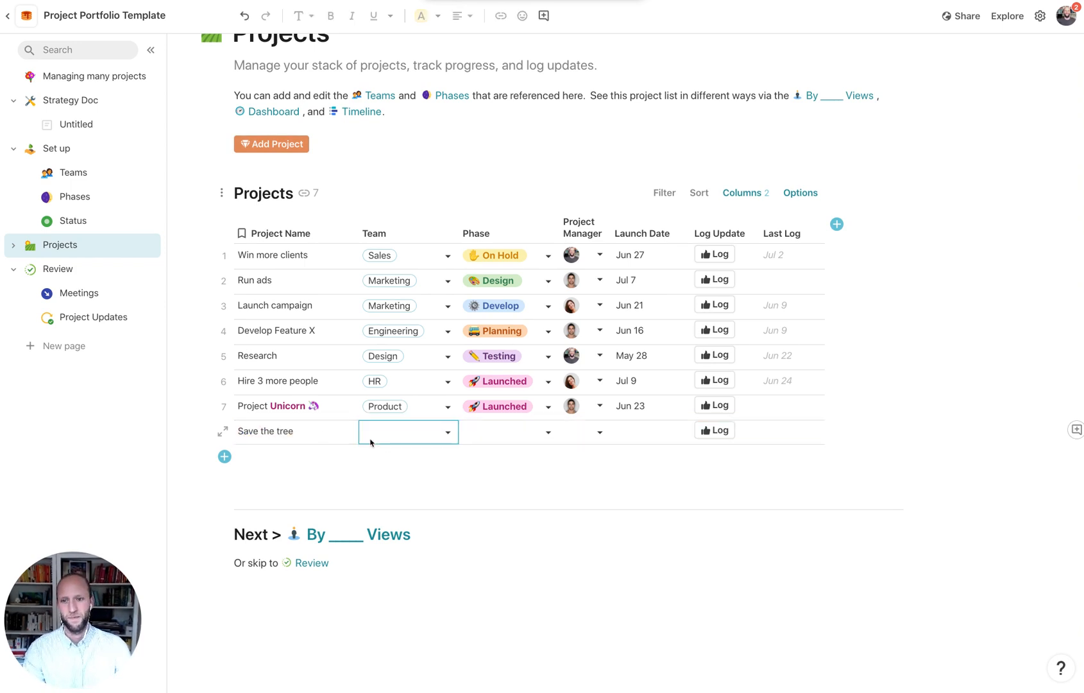
left_click(407, 432)
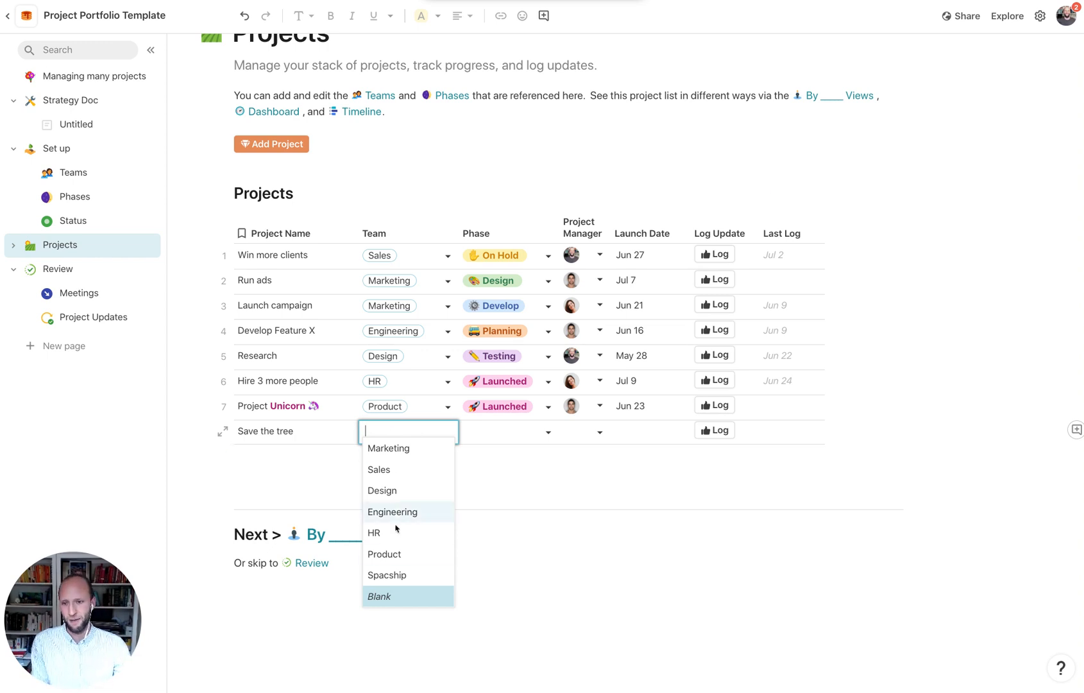
left_click(387, 575)
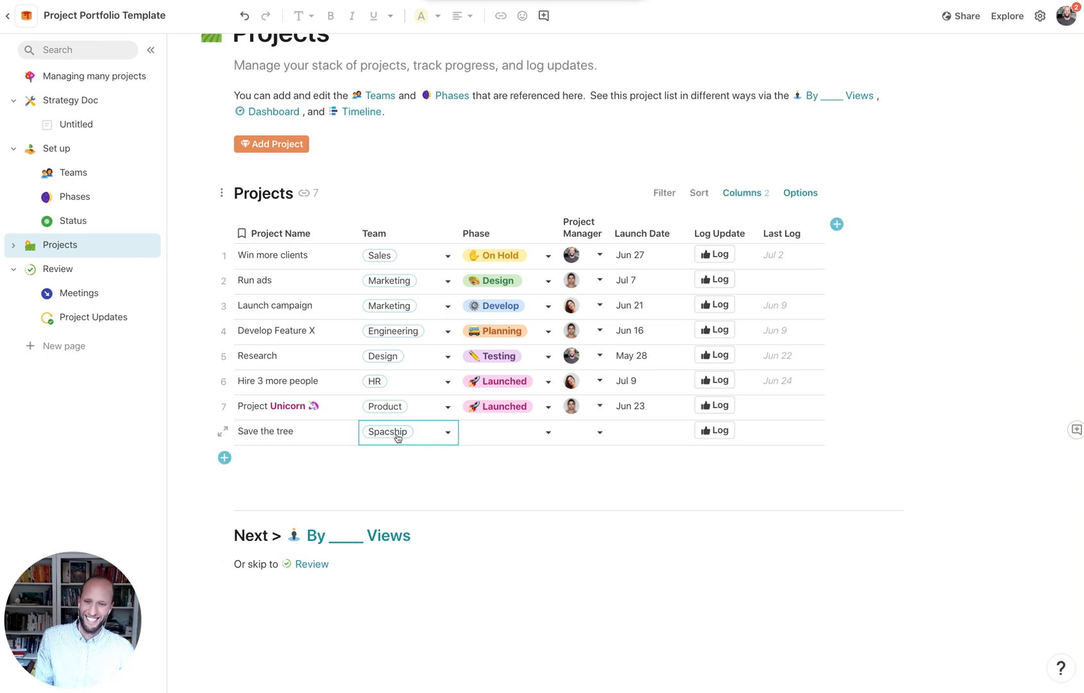
left_click(388, 431)
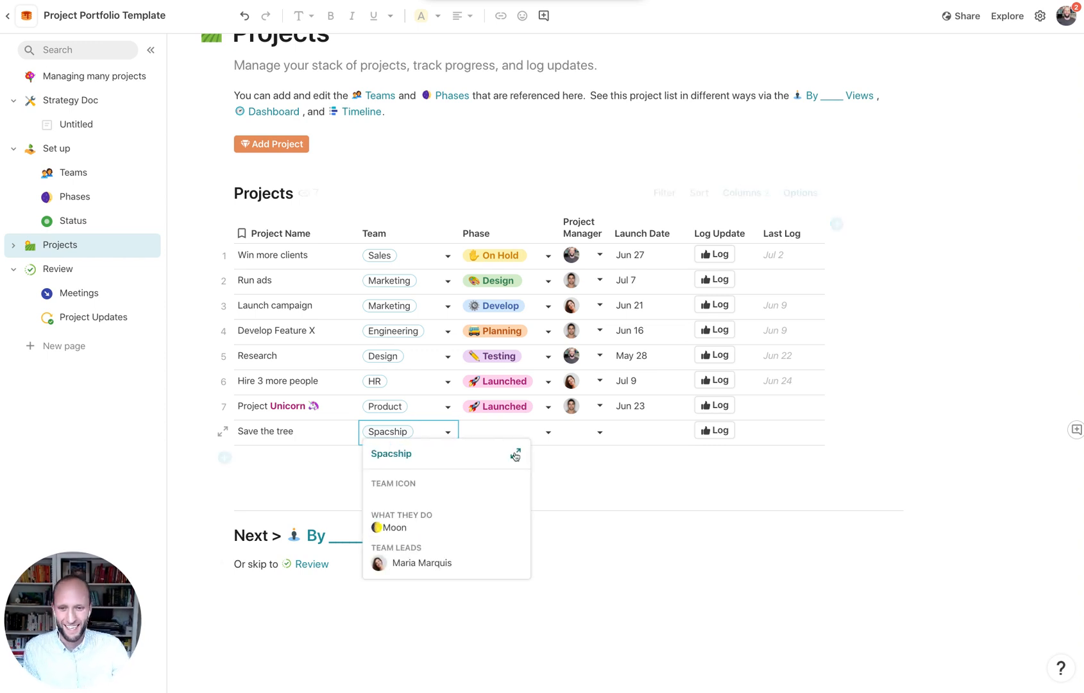
left_click(514, 454)
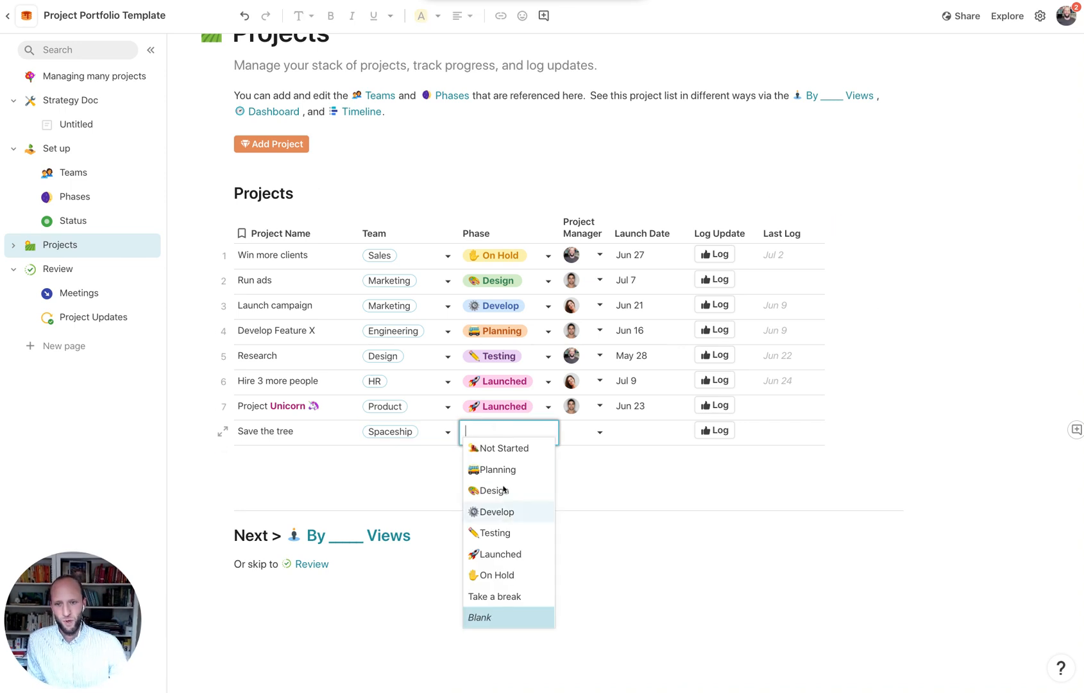
left_click(504, 448)
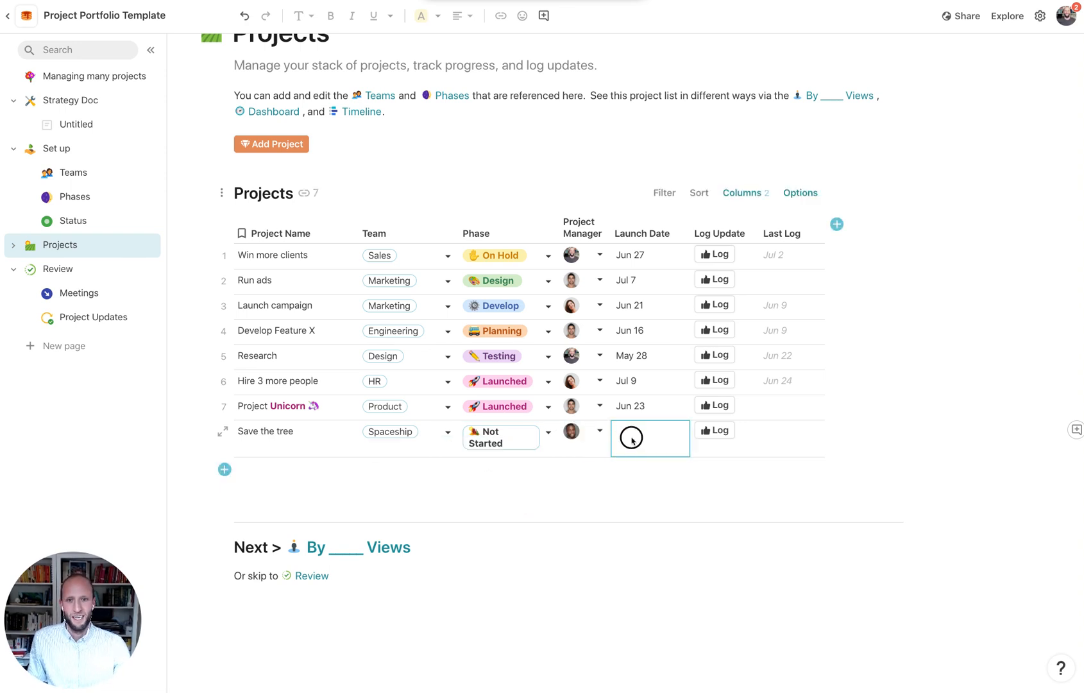
left_click(649, 438)
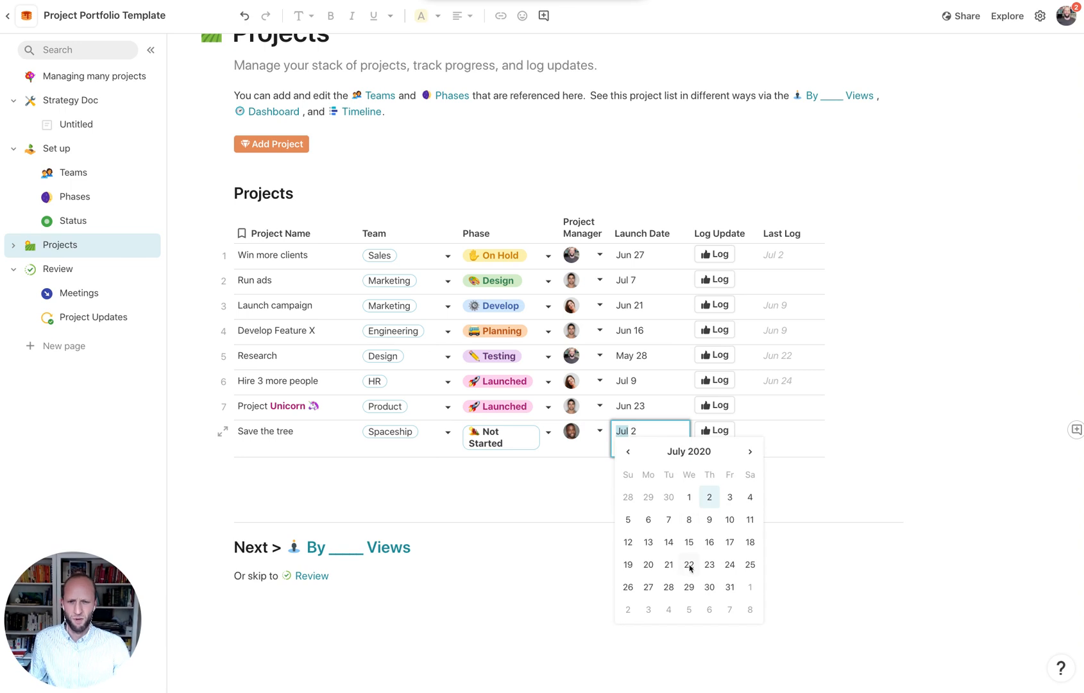
left_click(689, 564)
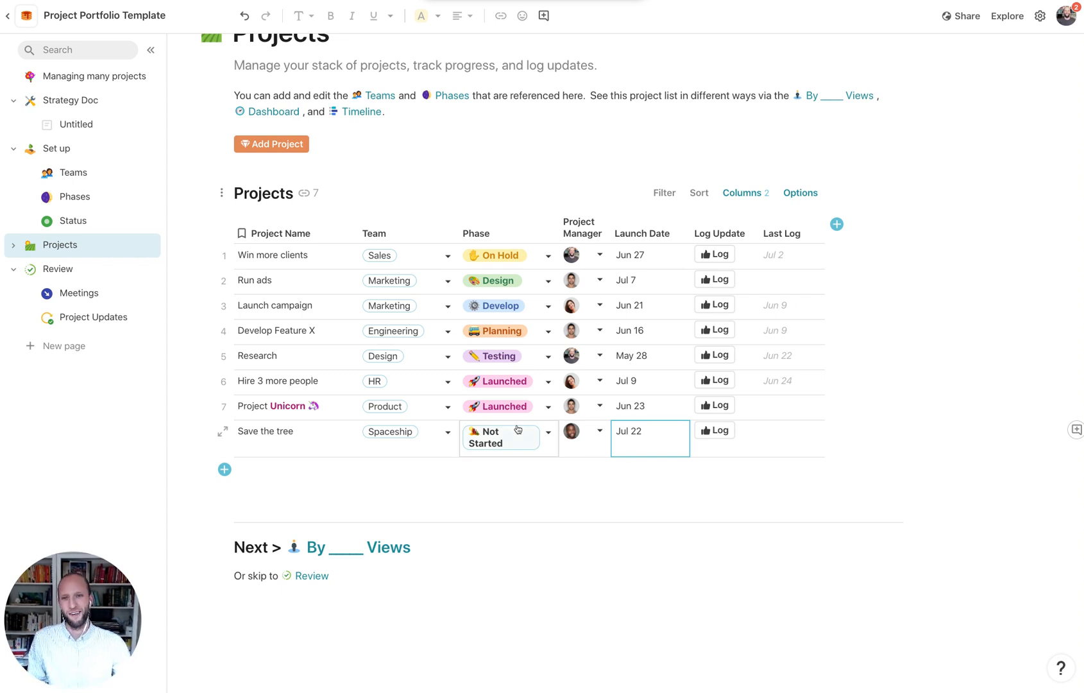
mouse_move(660, 439)
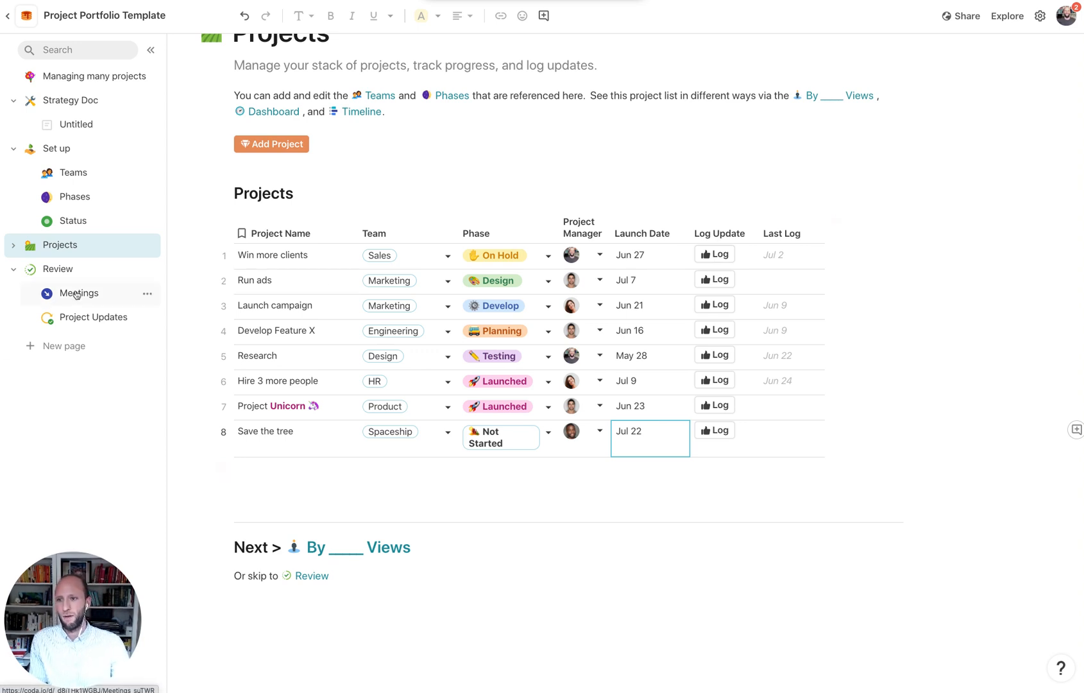
Step: Open the Meetings page under Review showing the June 16 and June 9 notes
left_click(78, 293)
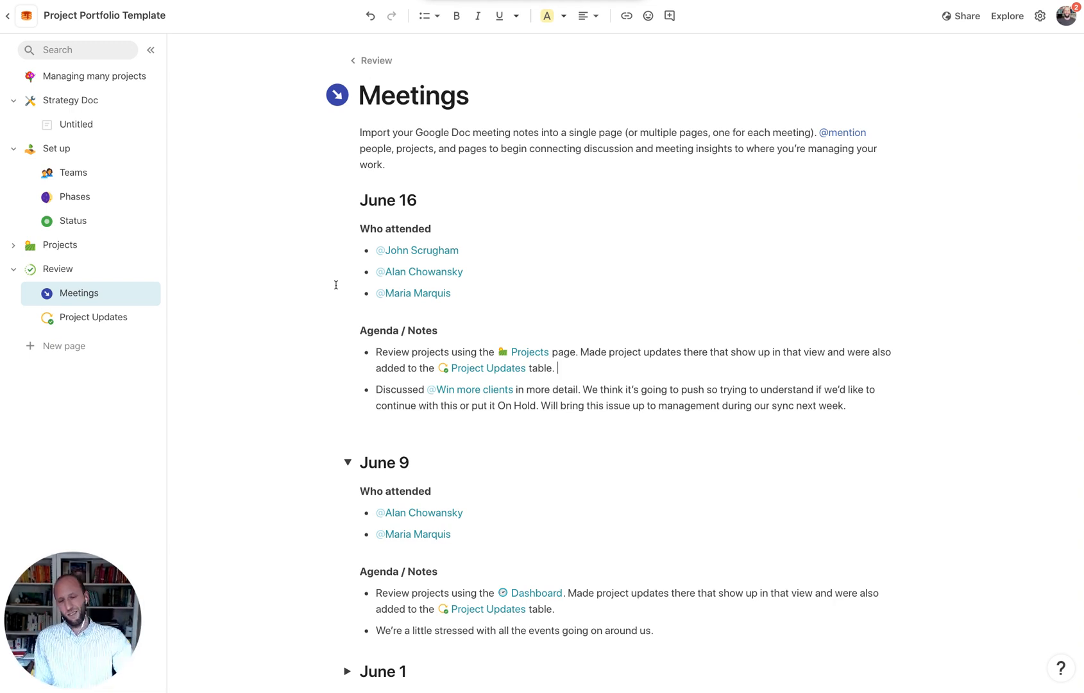
mouse_move(480, 278)
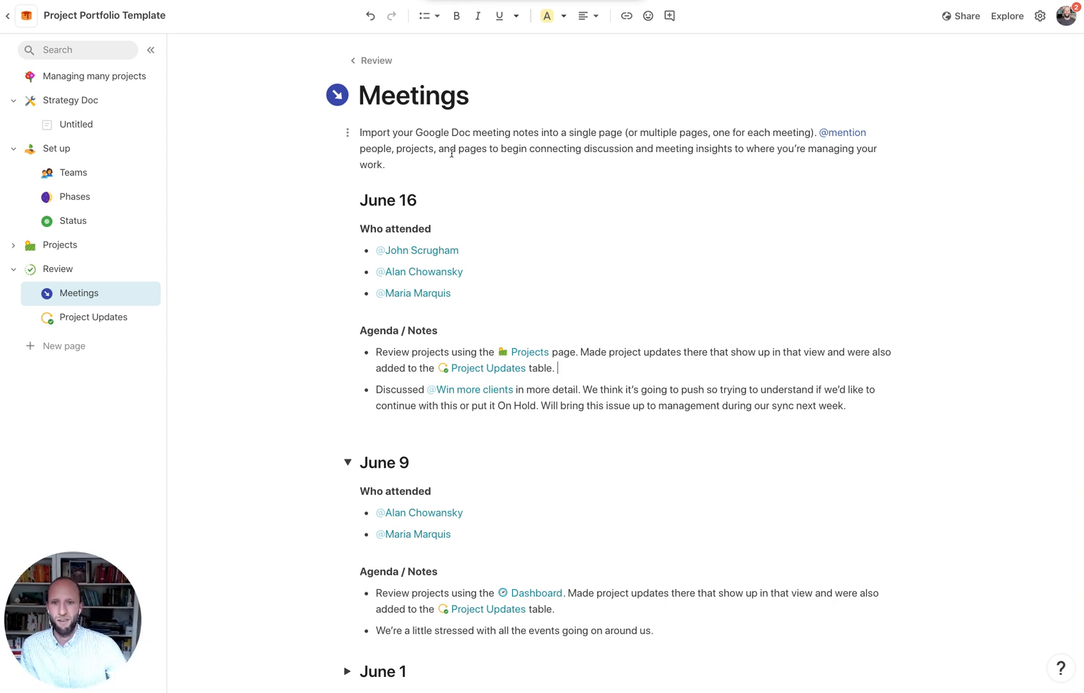
key("Enter")
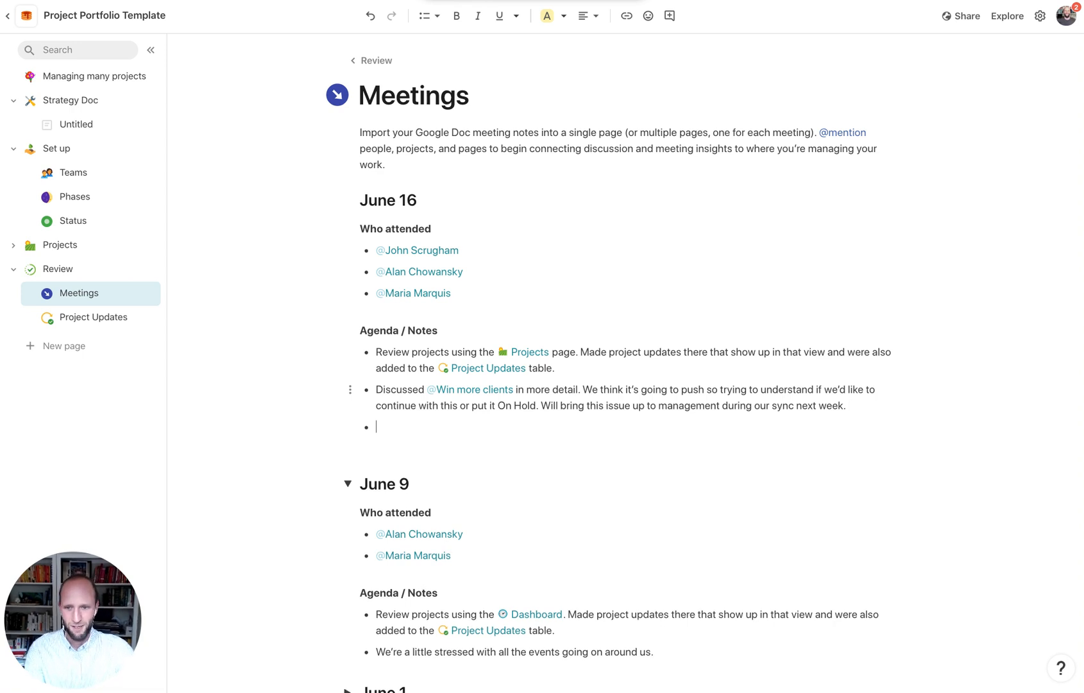
type("asdf")
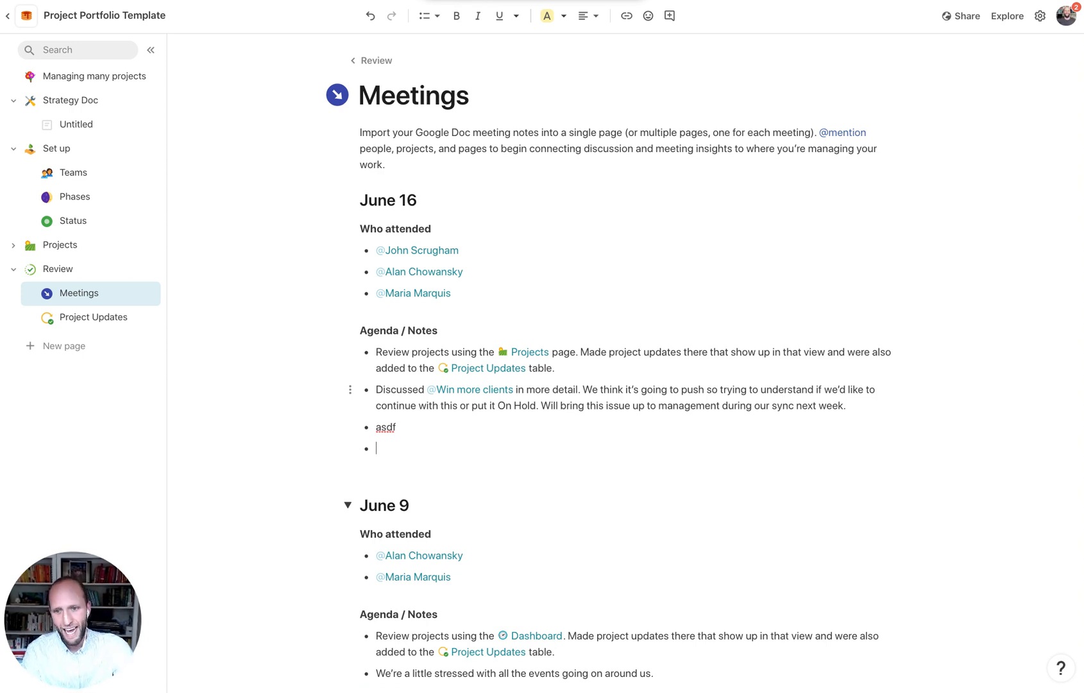
type("@")
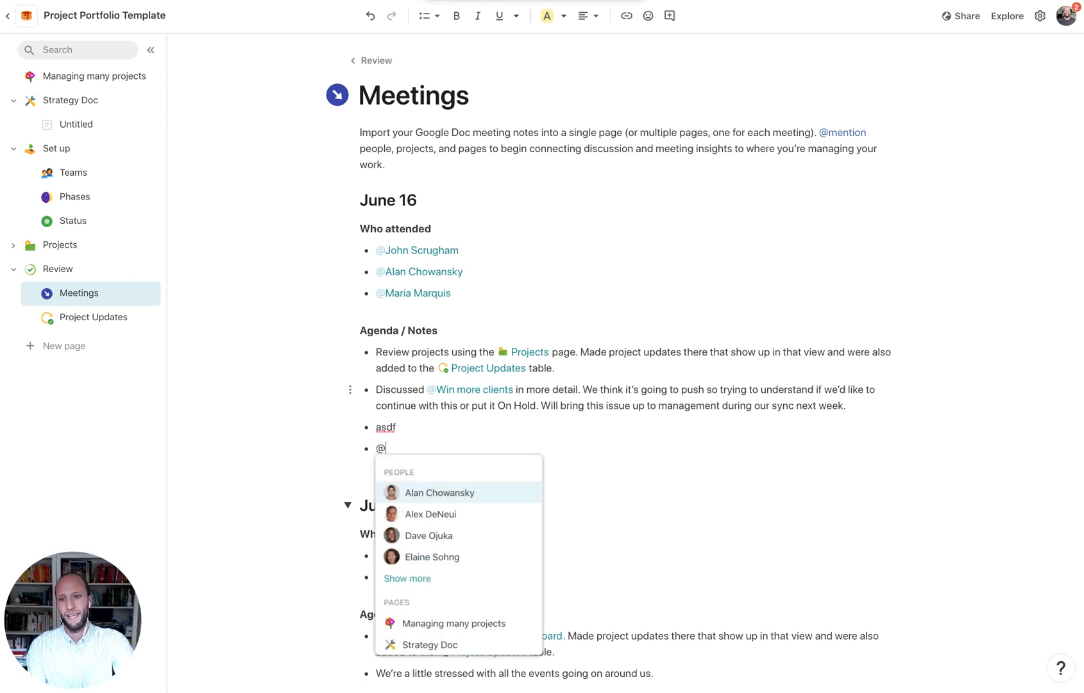
mouse_move(466, 489)
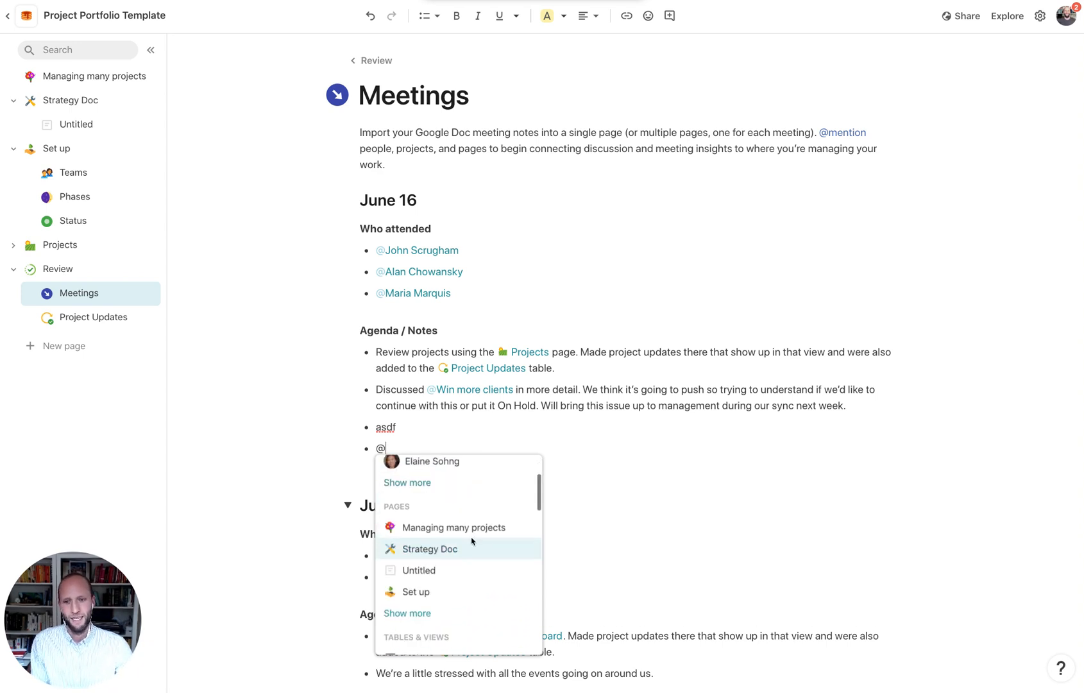
mouse_move(426, 561)
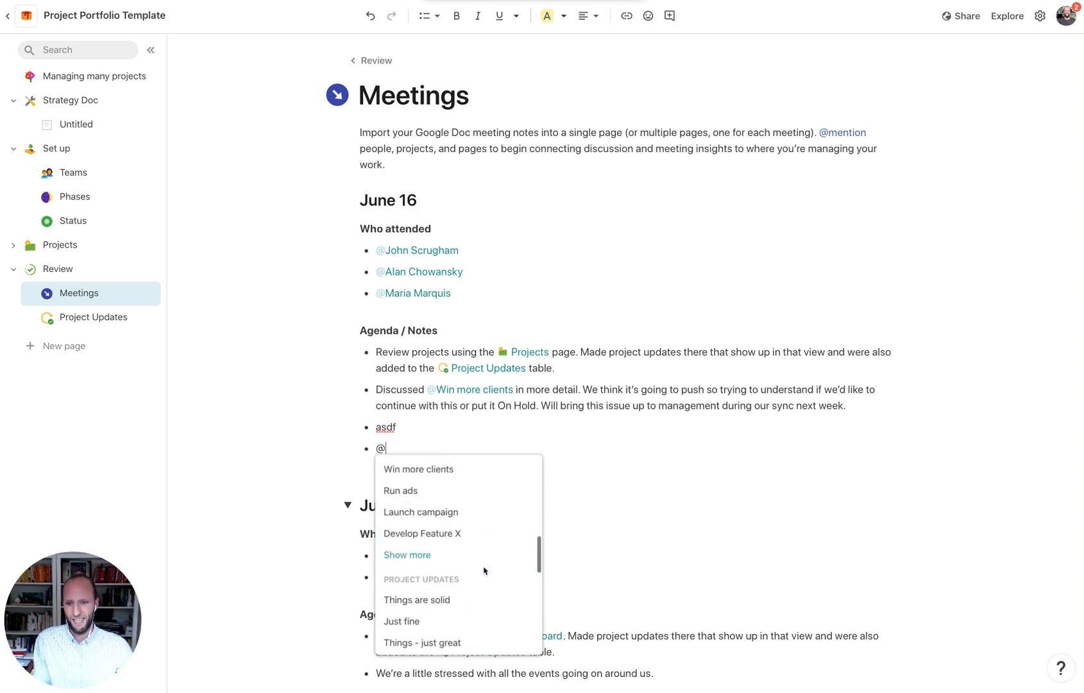
left_click(401, 491)
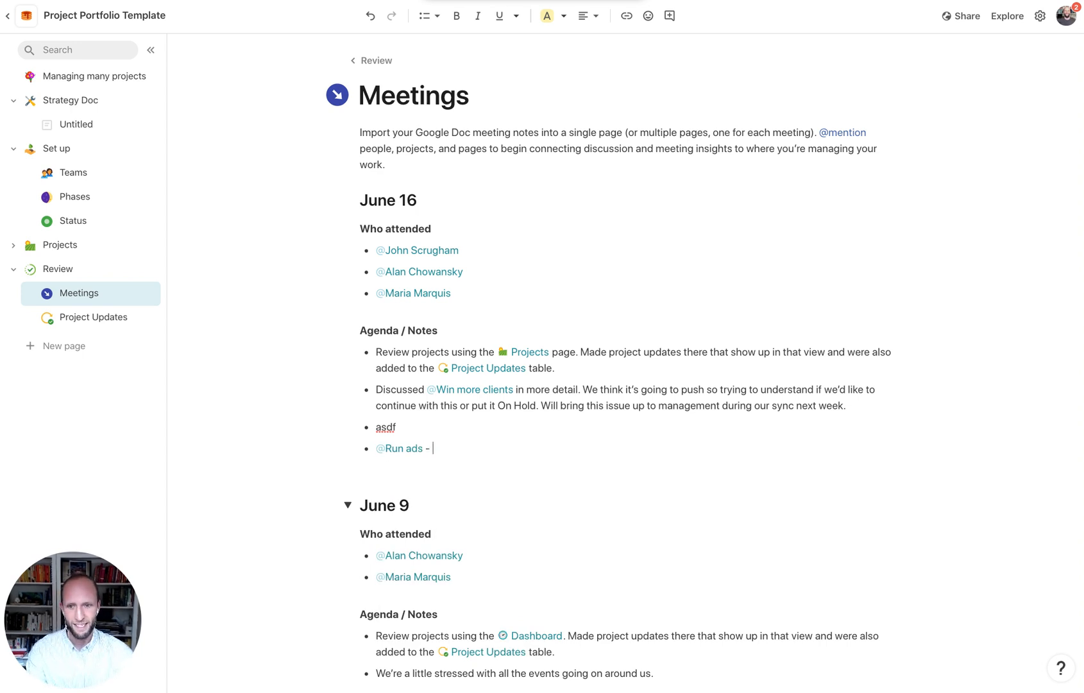
type("make sure not")
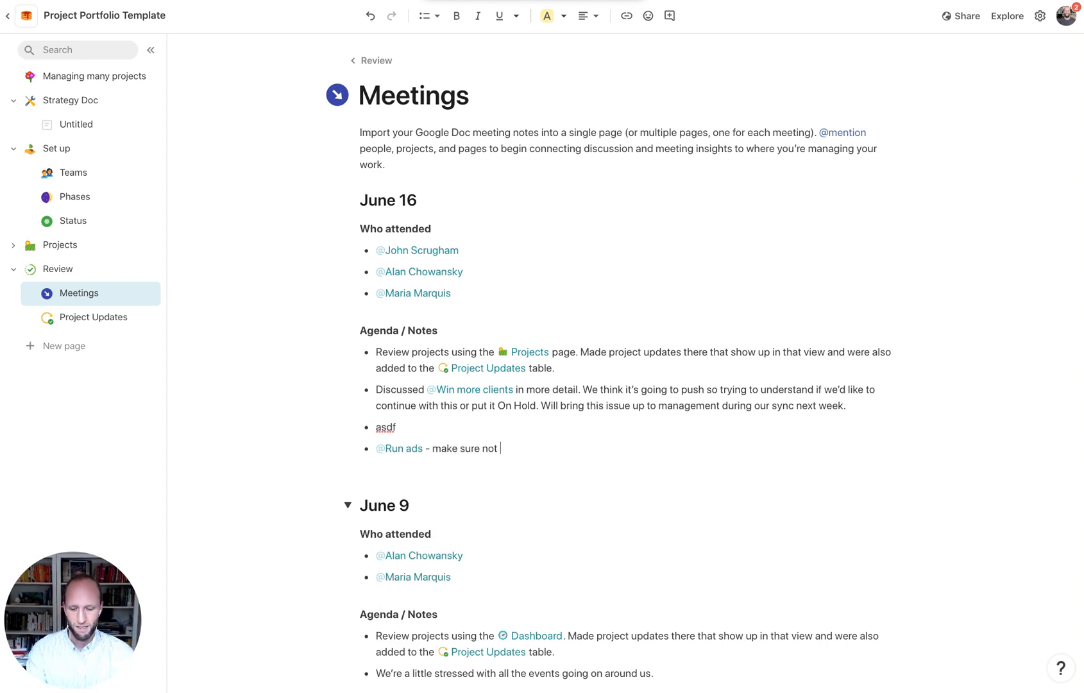
type("buy bil")
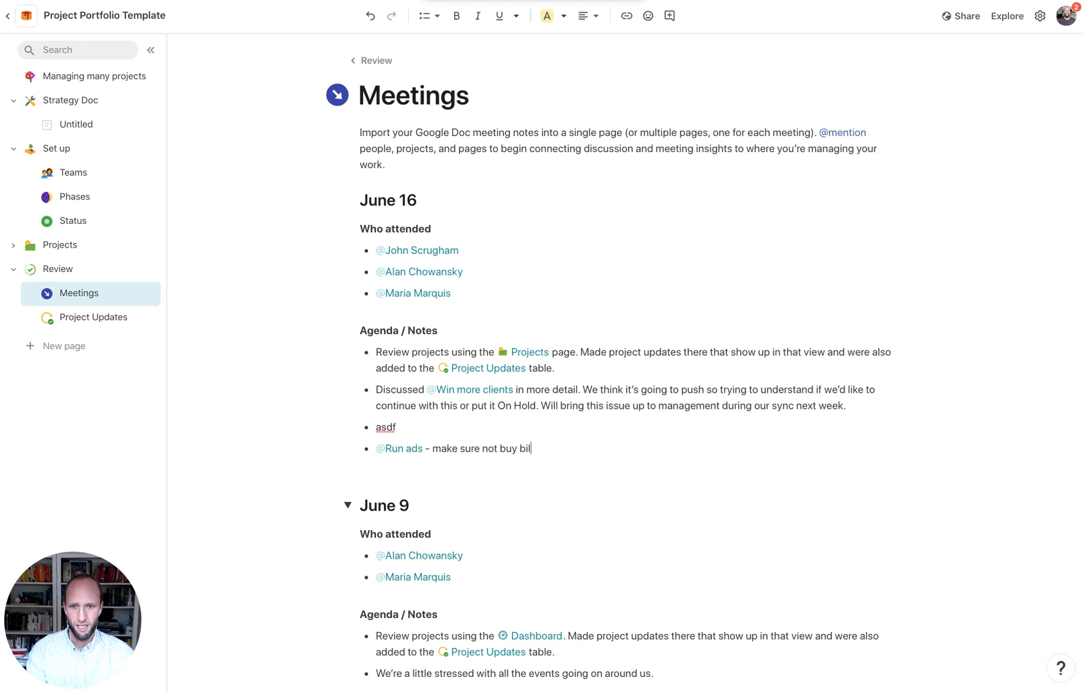
type("lboard")
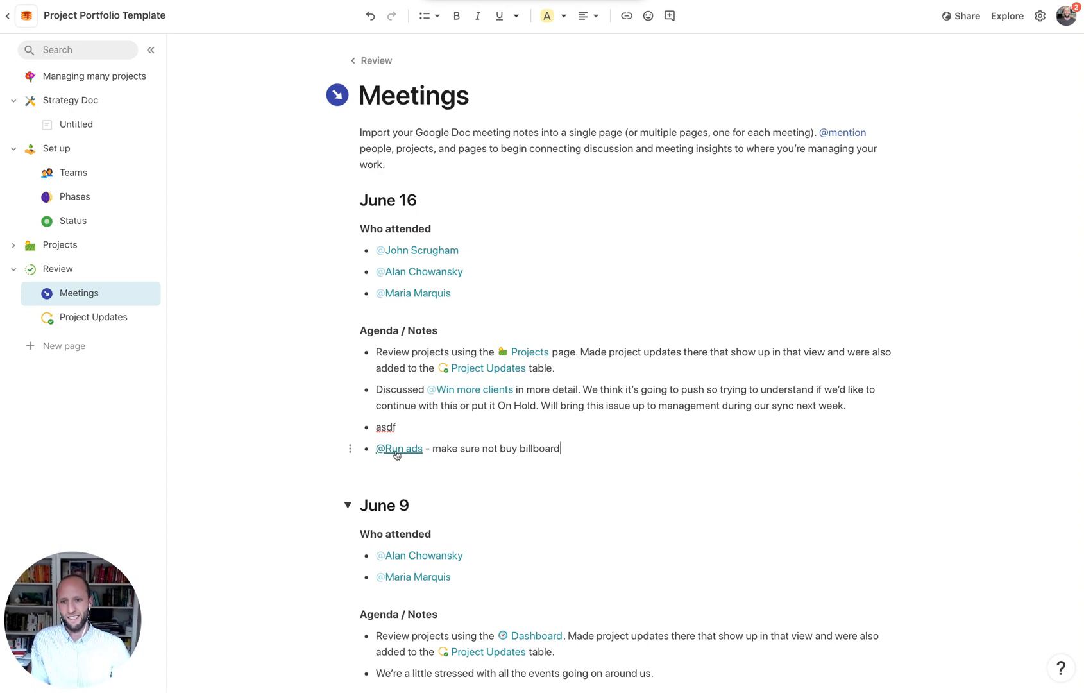
Step: Open the Run ads project record, then jump back to the Projects page
left_click(398, 449)
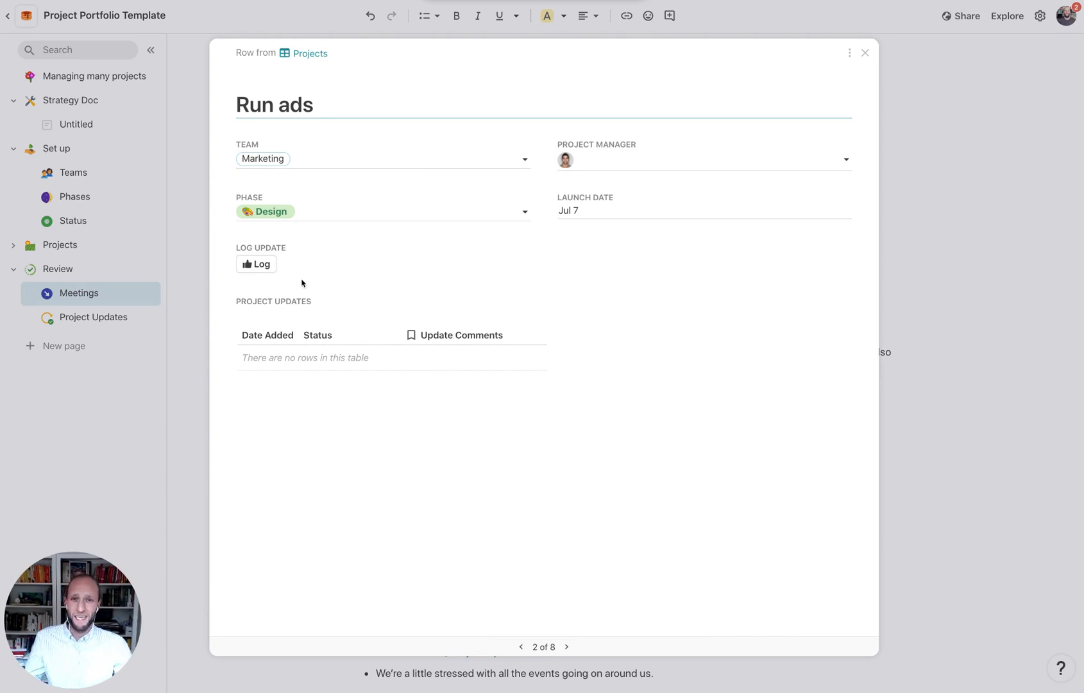
left_click(864, 52)
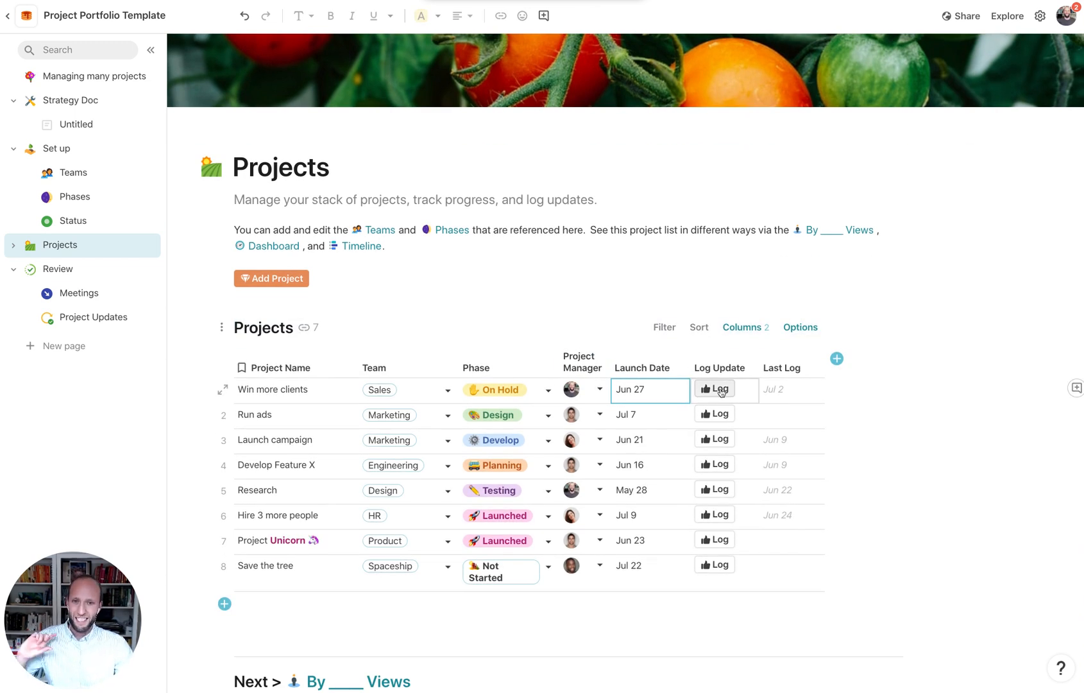
Step: Log a Win more clients update rated Ups and downs, commenting 'Downs: Sleeping on the job'
left_click(715, 390)
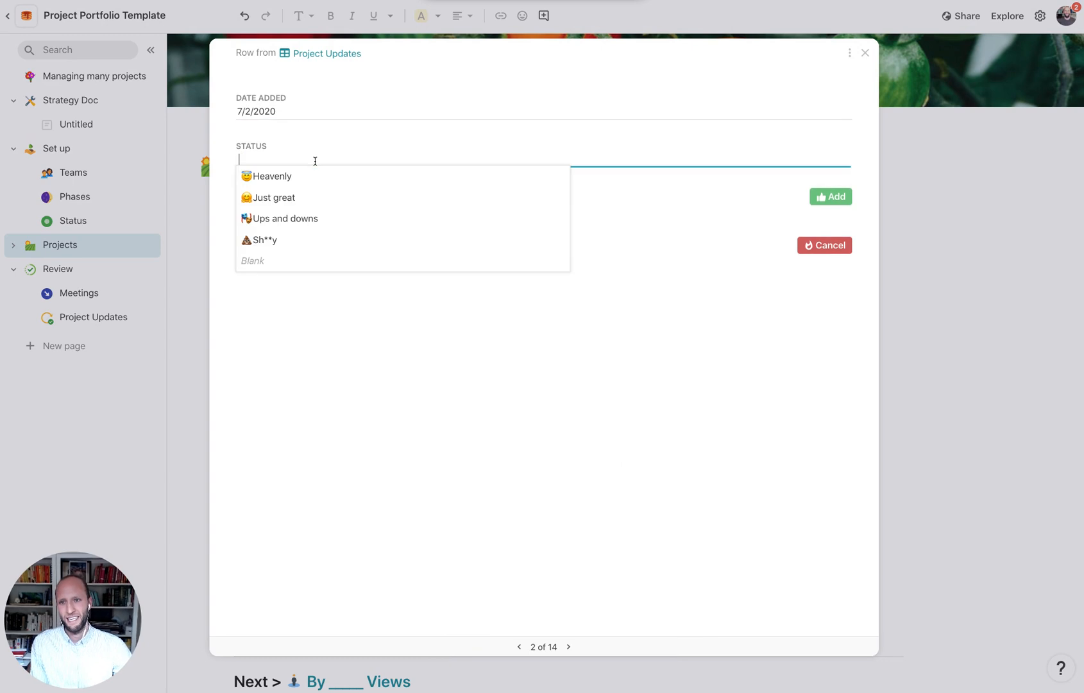
mouse_move(275, 203)
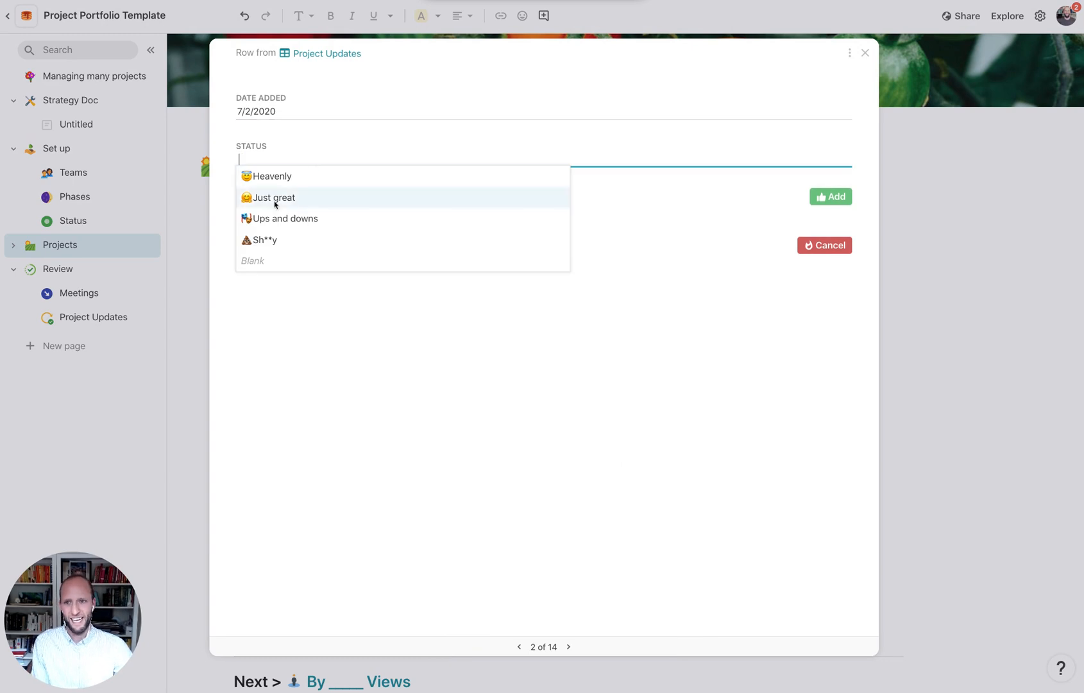
left_click(280, 219)
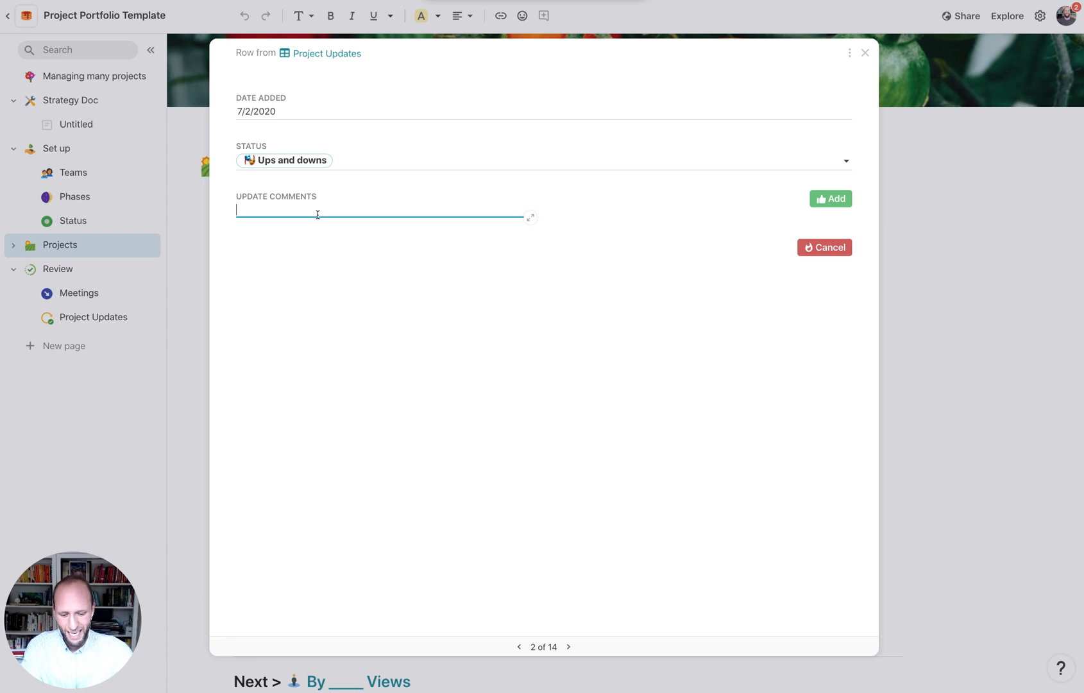
left_click(300, 16)
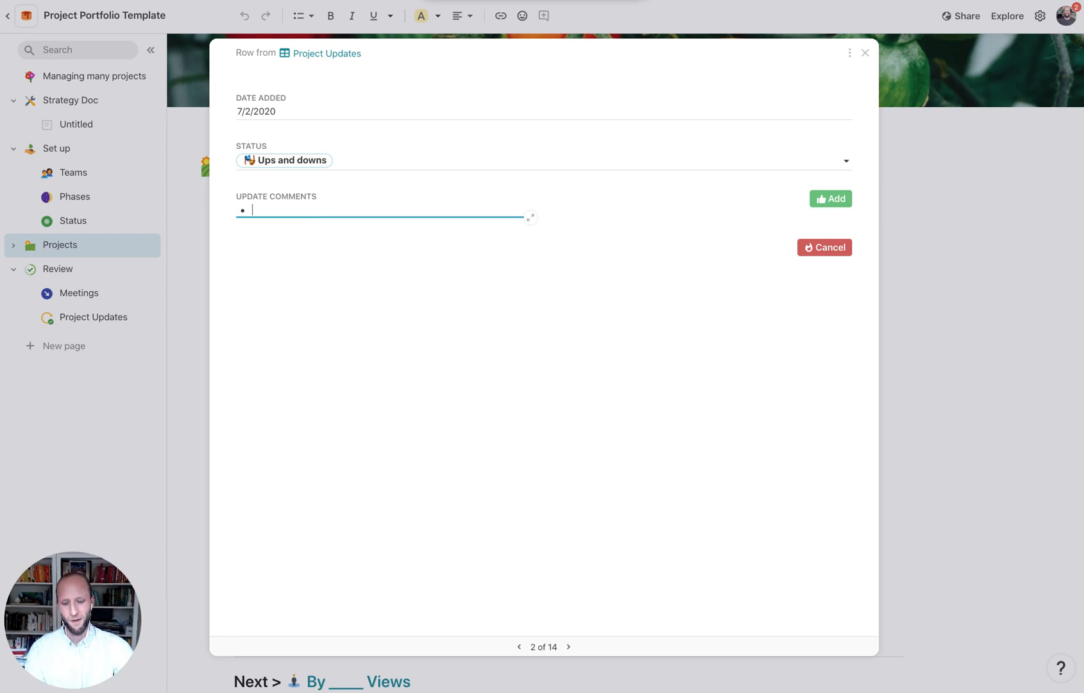
type("Ups")
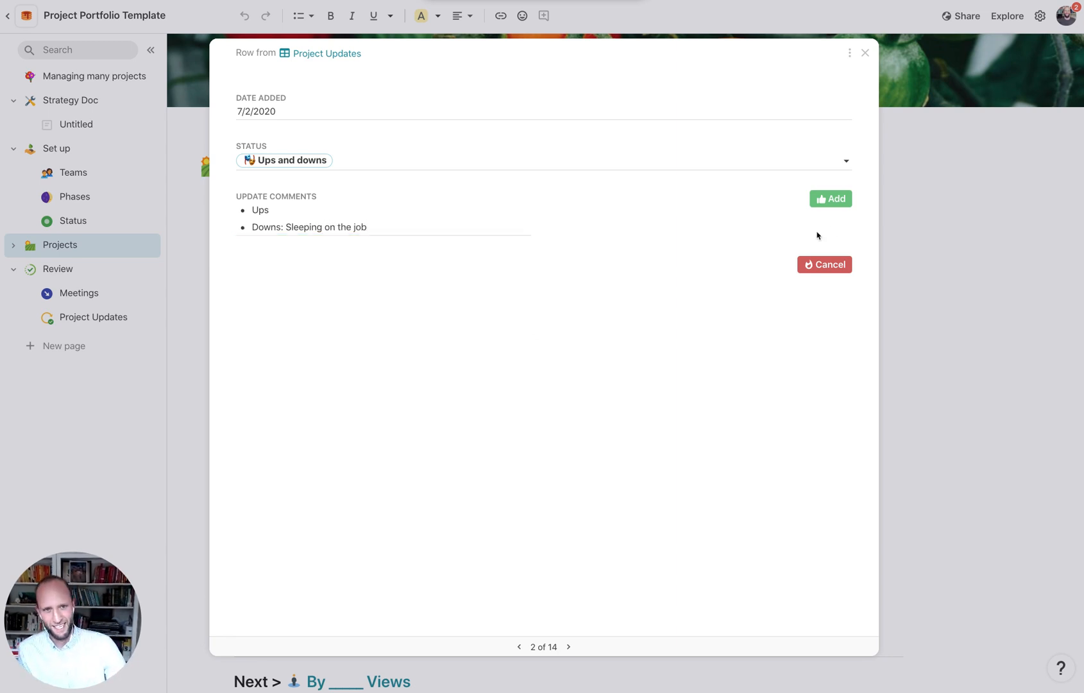
left_click(866, 53)
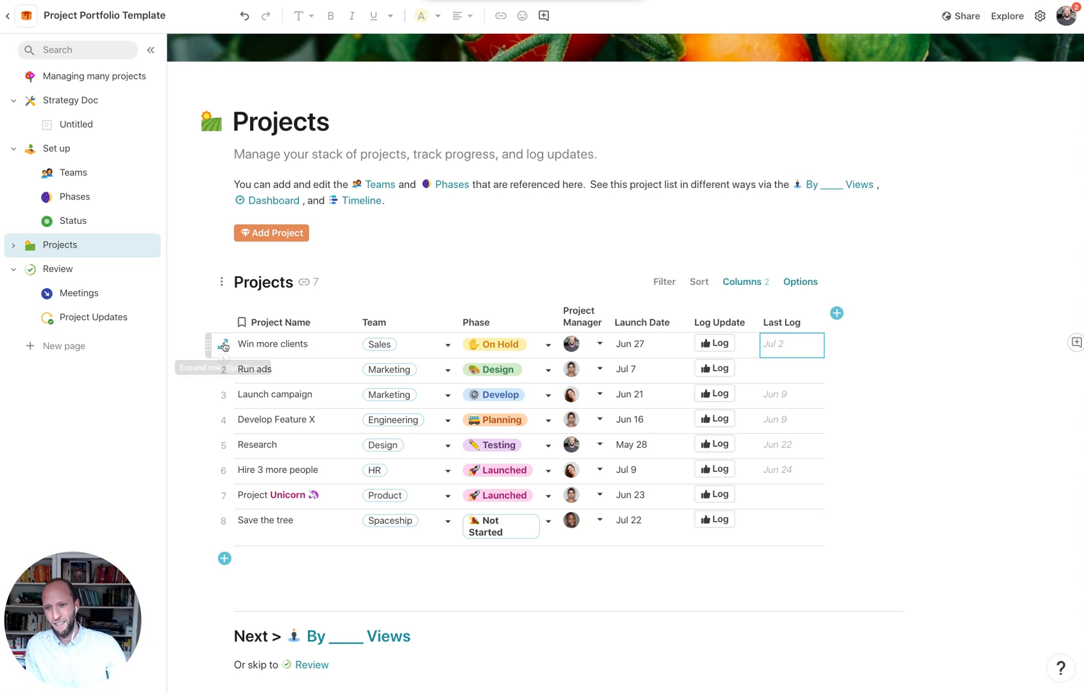
left_click(224, 344)
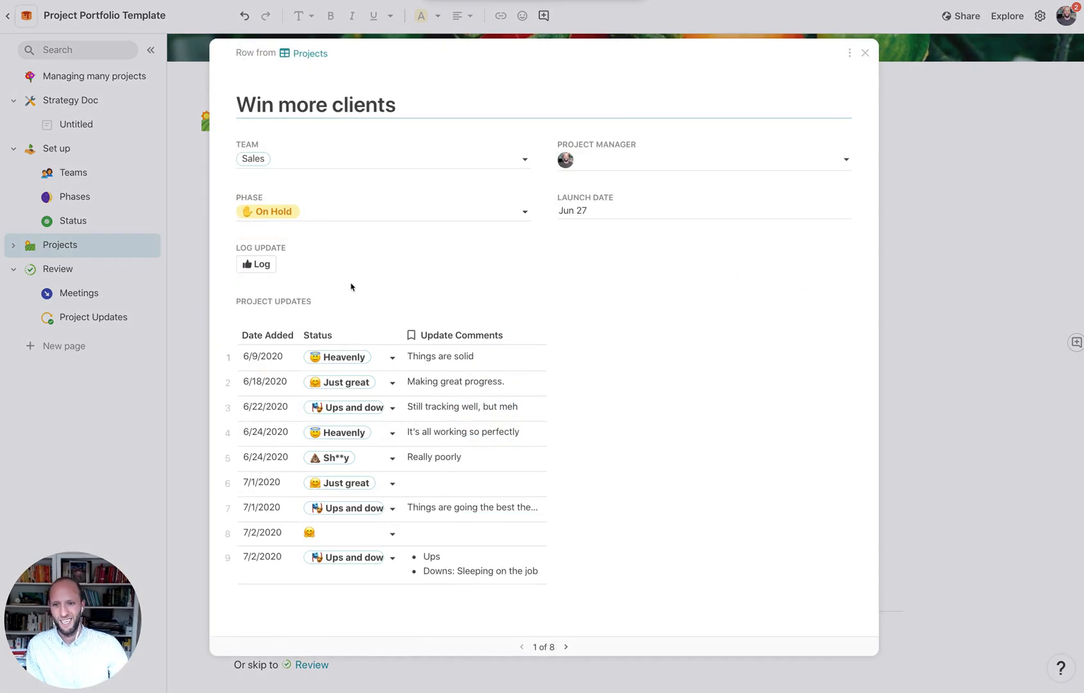
left_click(336, 335)
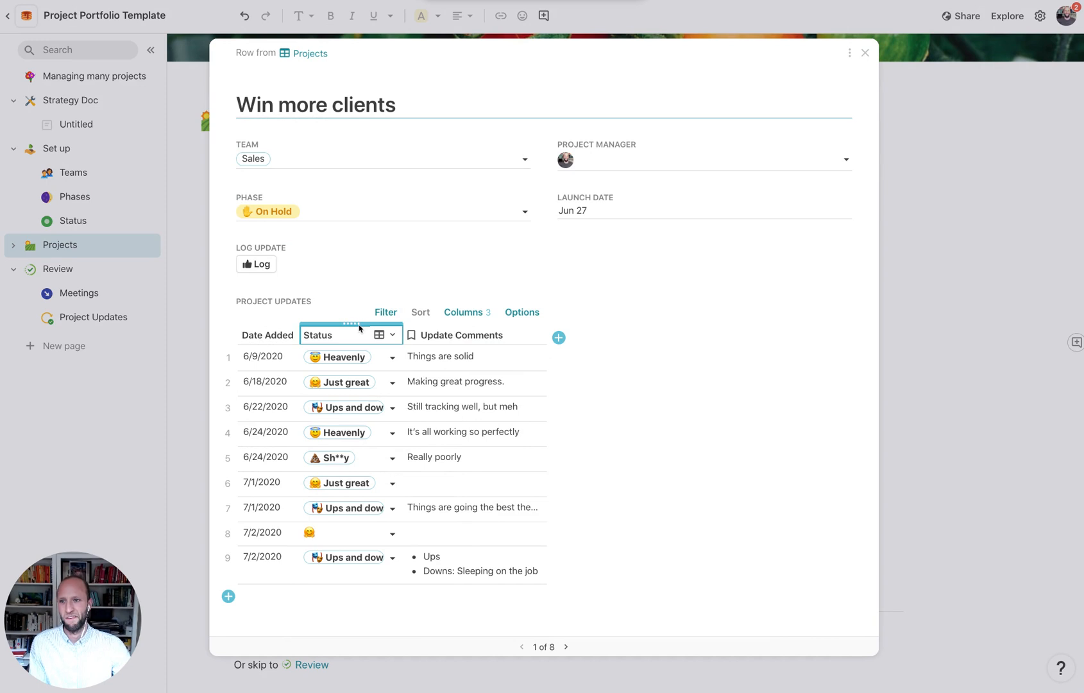
left_click(864, 52)
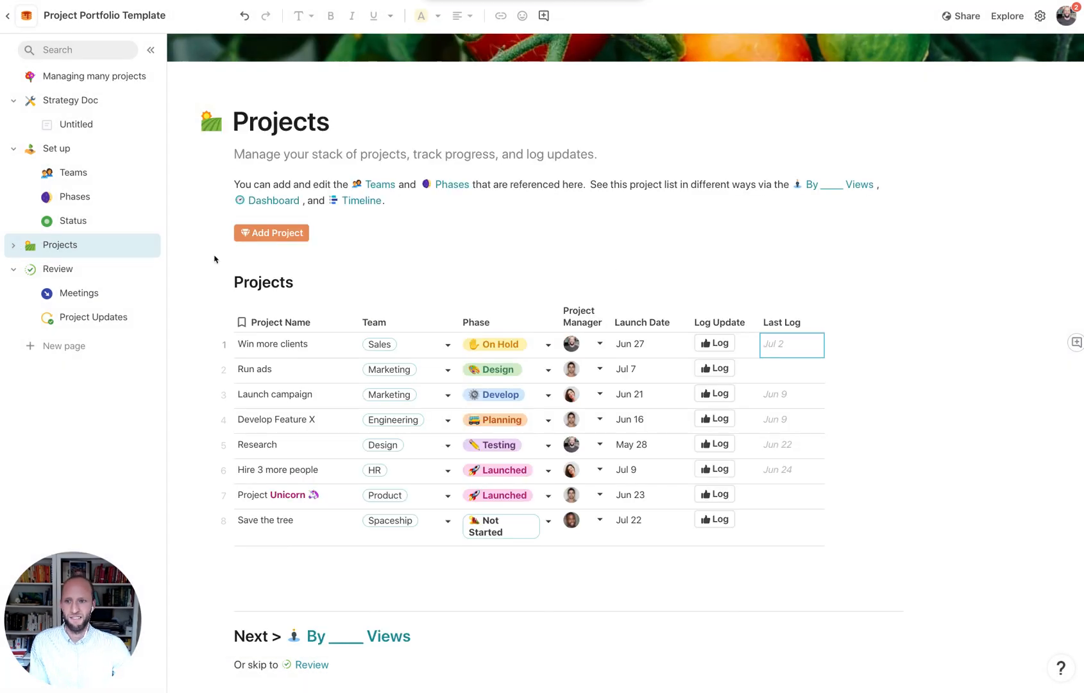
Step: Look over the Project Updates and Review pages, then return to the June 16 meeting notes
left_click(93, 317)
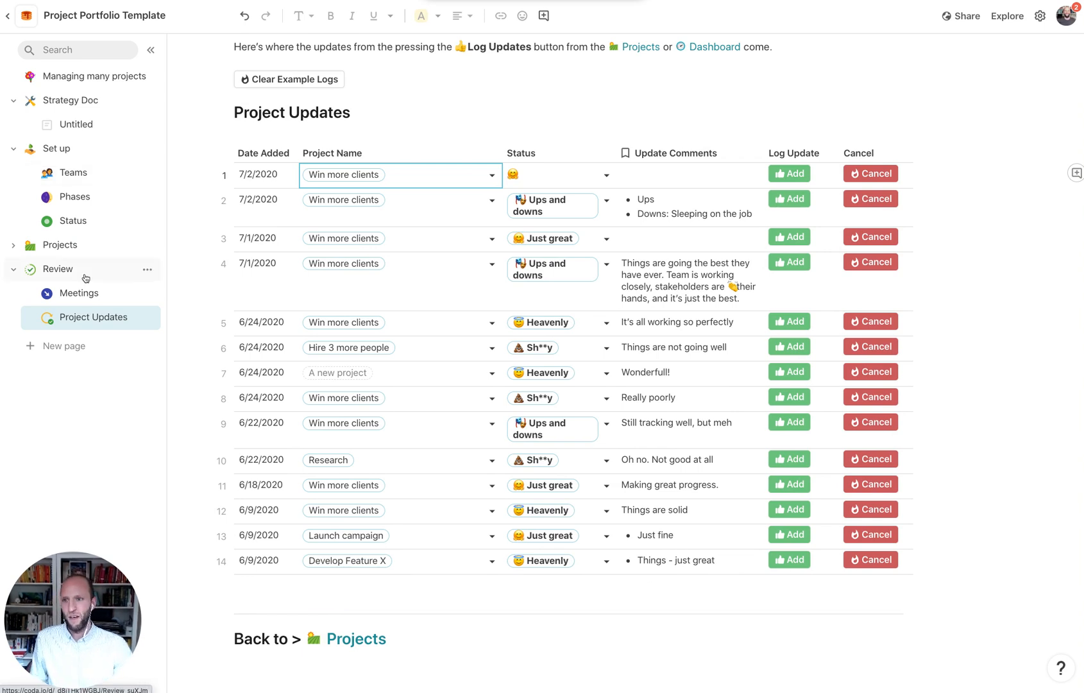
left_click(57, 269)
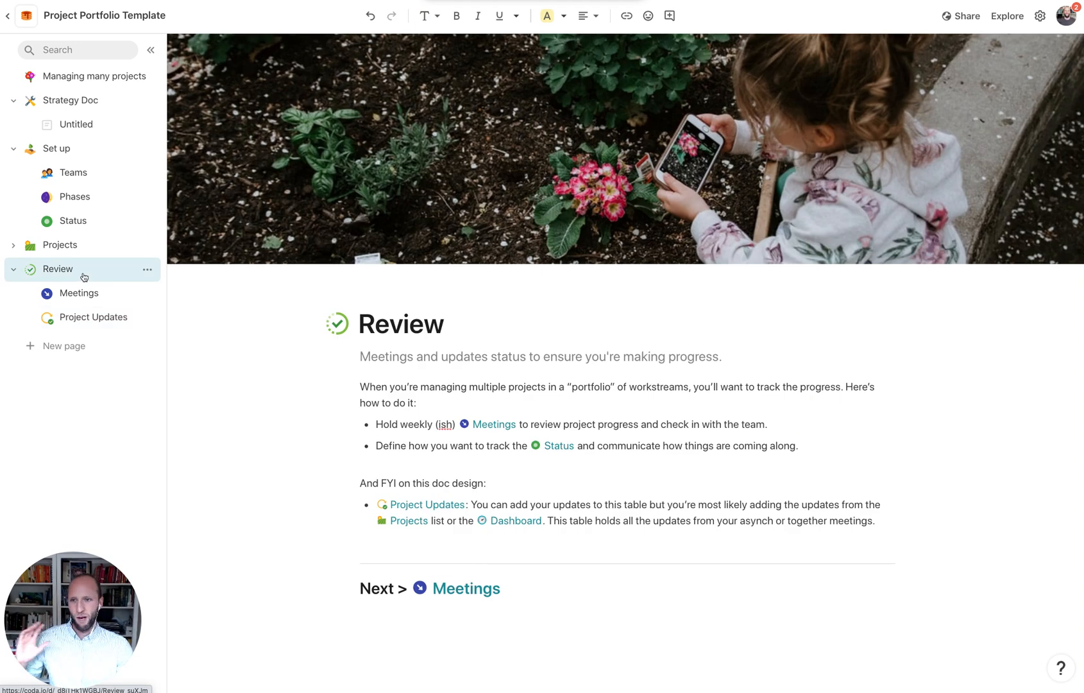
left_click(79, 292)
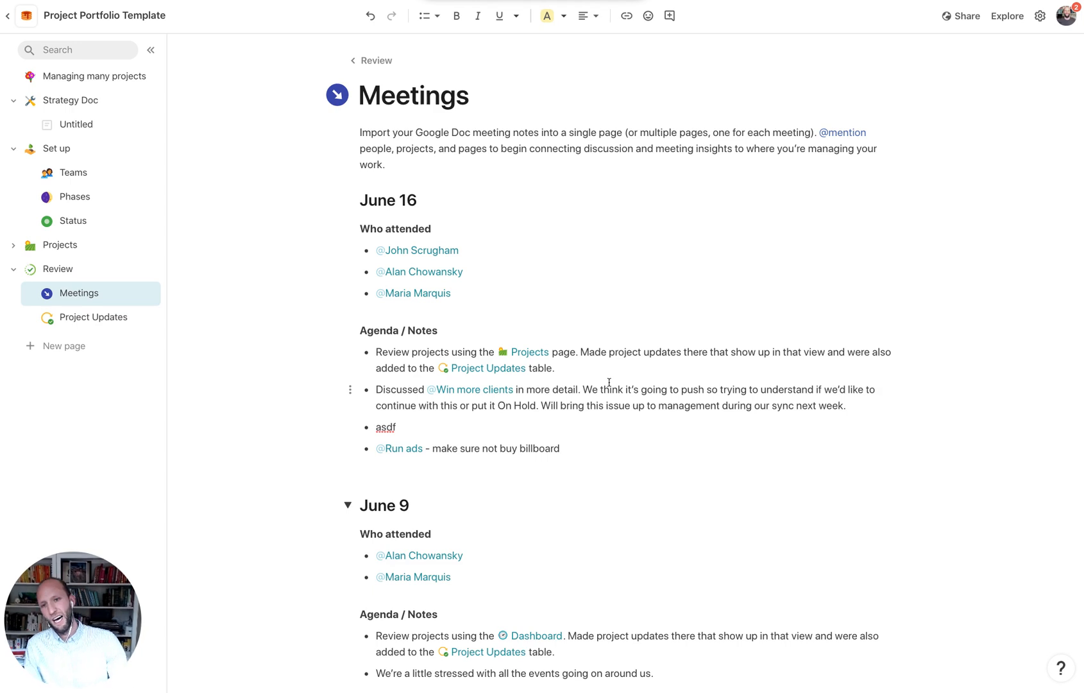
Step: Browse the By ____ Views tables for team, manager, My Projects and Launched phase
left_click(54, 149)
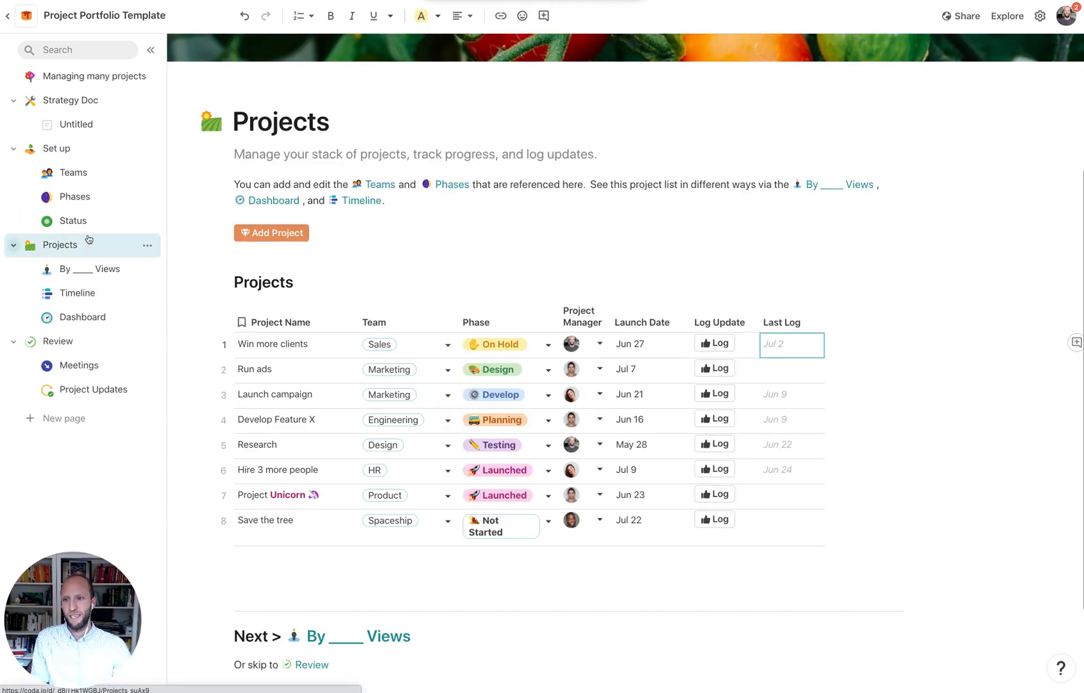
mouse_move(430, 237)
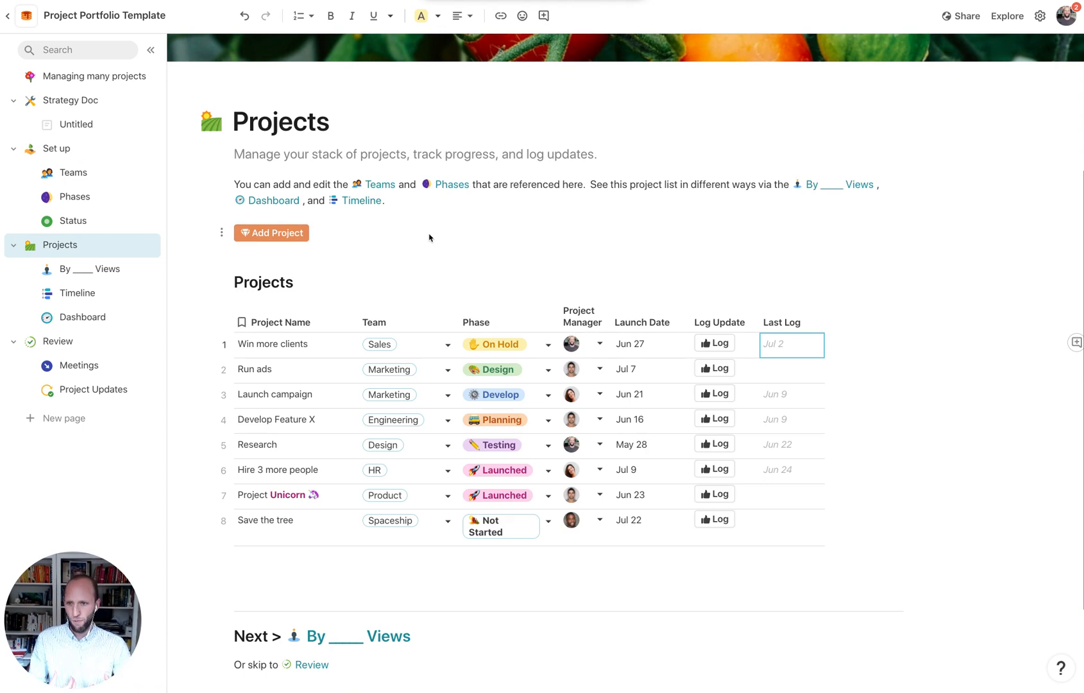
mouse_move(87, 271)
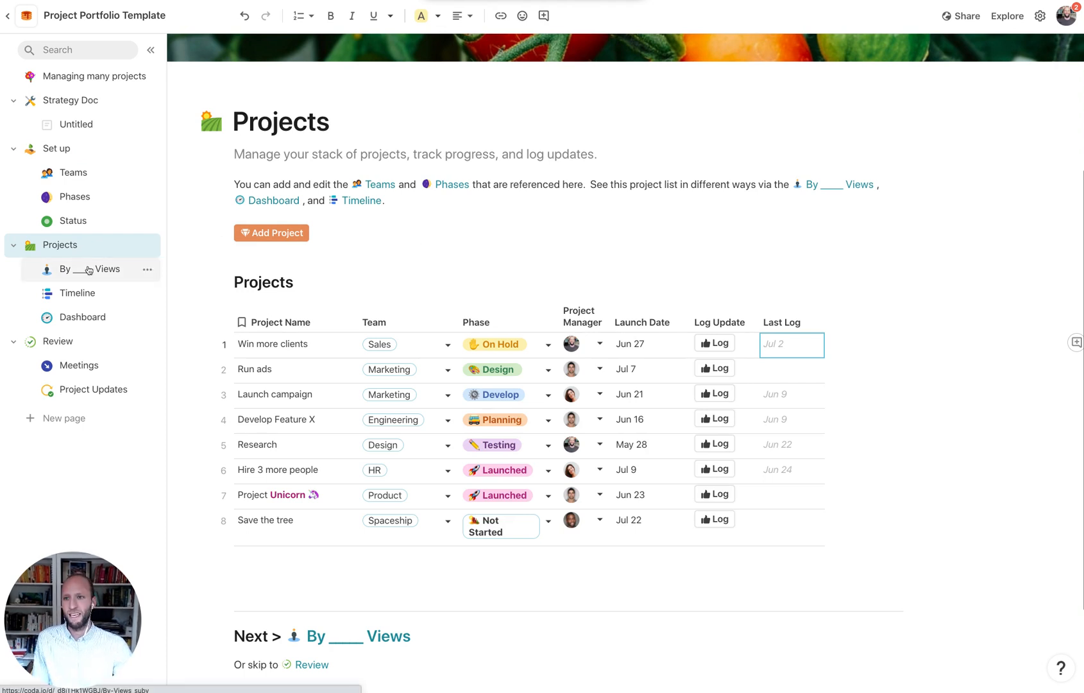
left_click(88, 268)
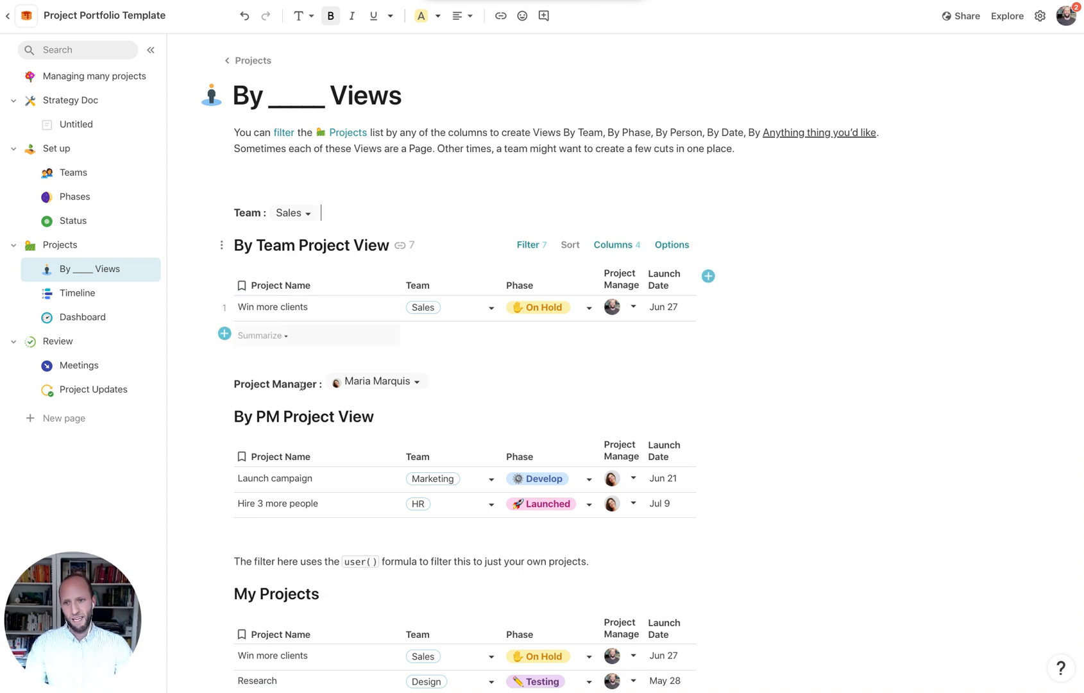
scroll("down", 3)
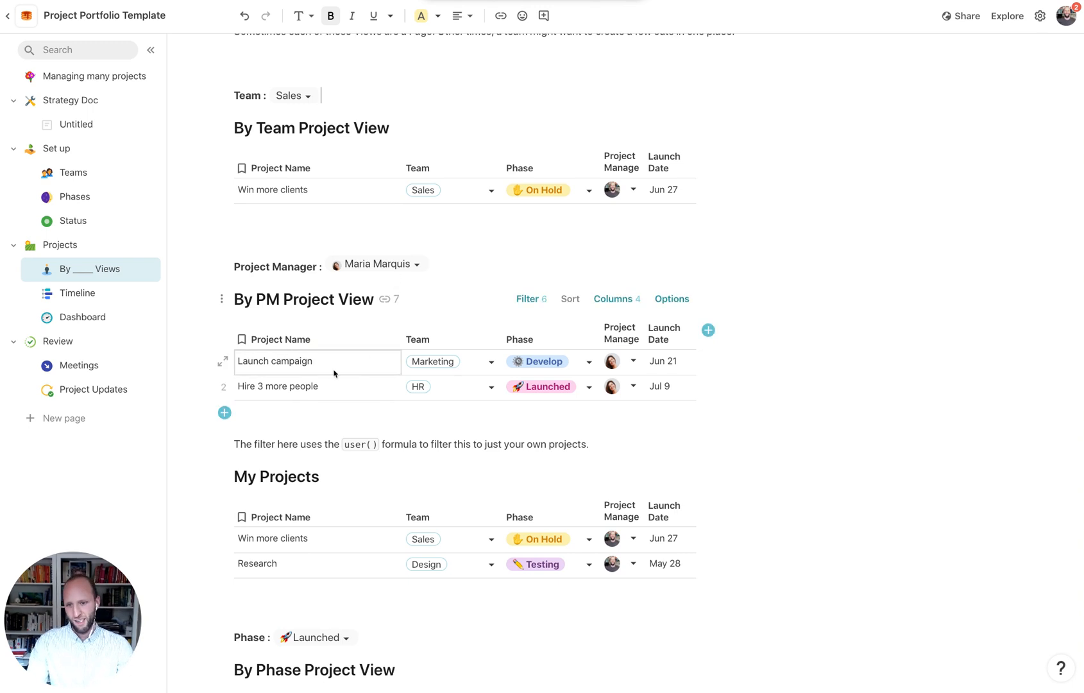
scroll("down", 3)
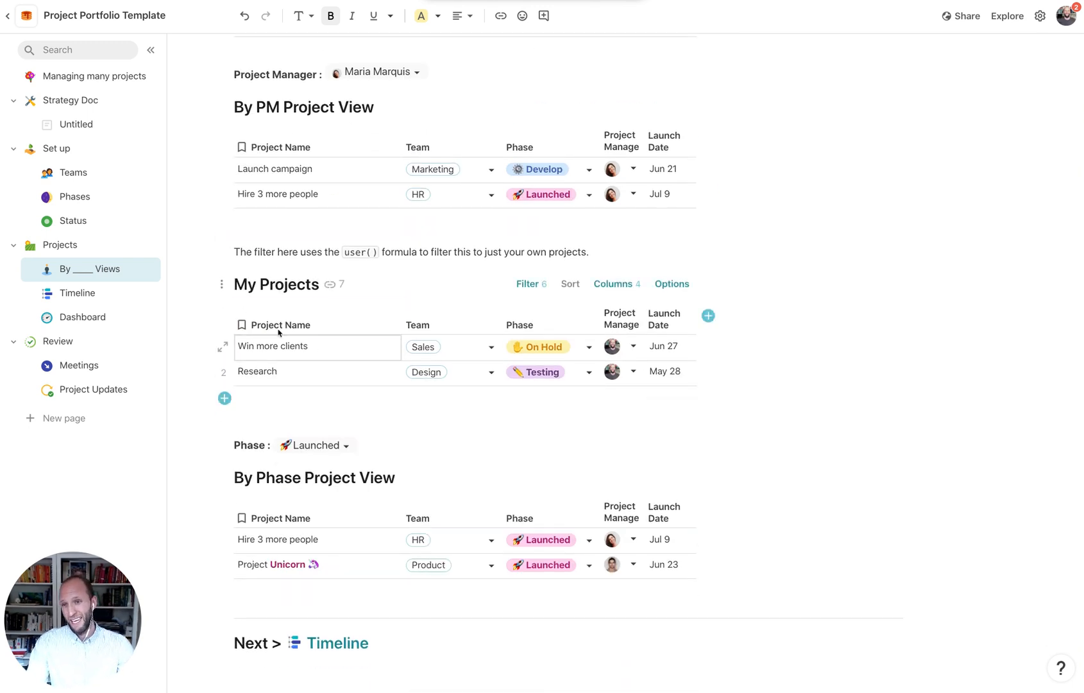
scroll("down", 3)
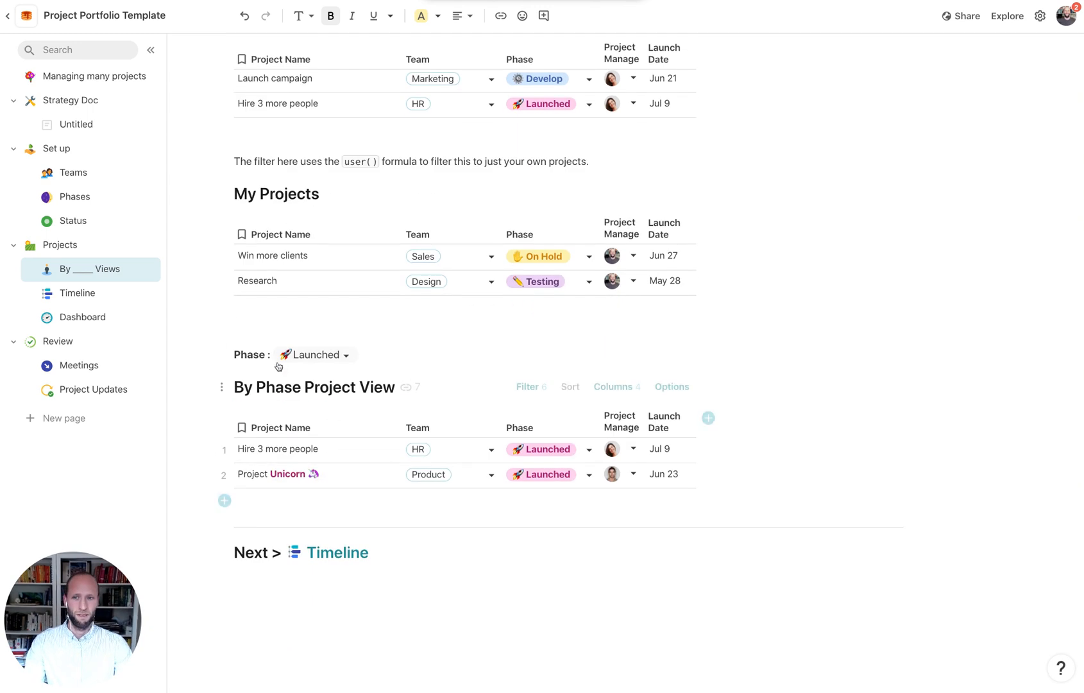
left_click(281, 428)
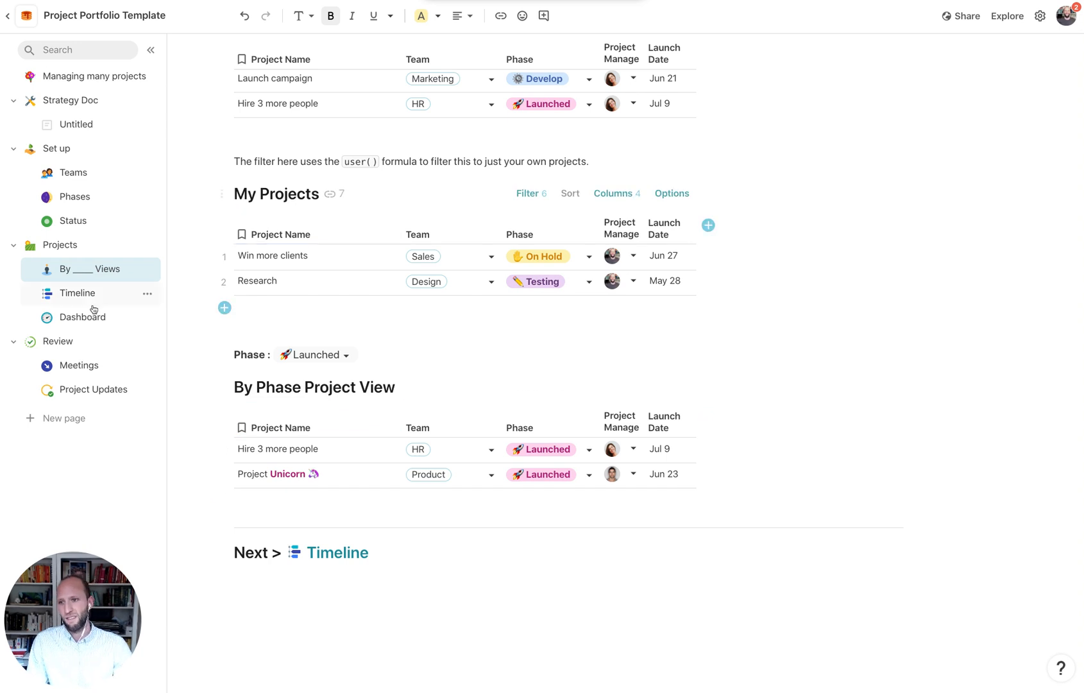
Step: View the project Timeline page's Gantt chart and calendar
left_click(76, 292)
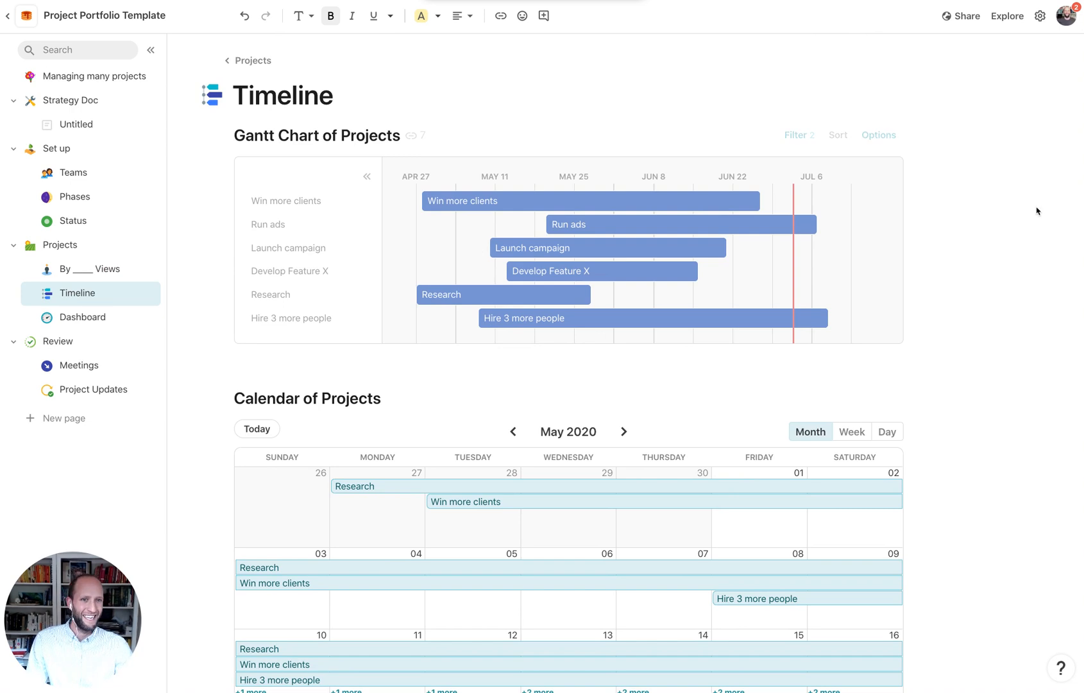
scroll("down", 3)
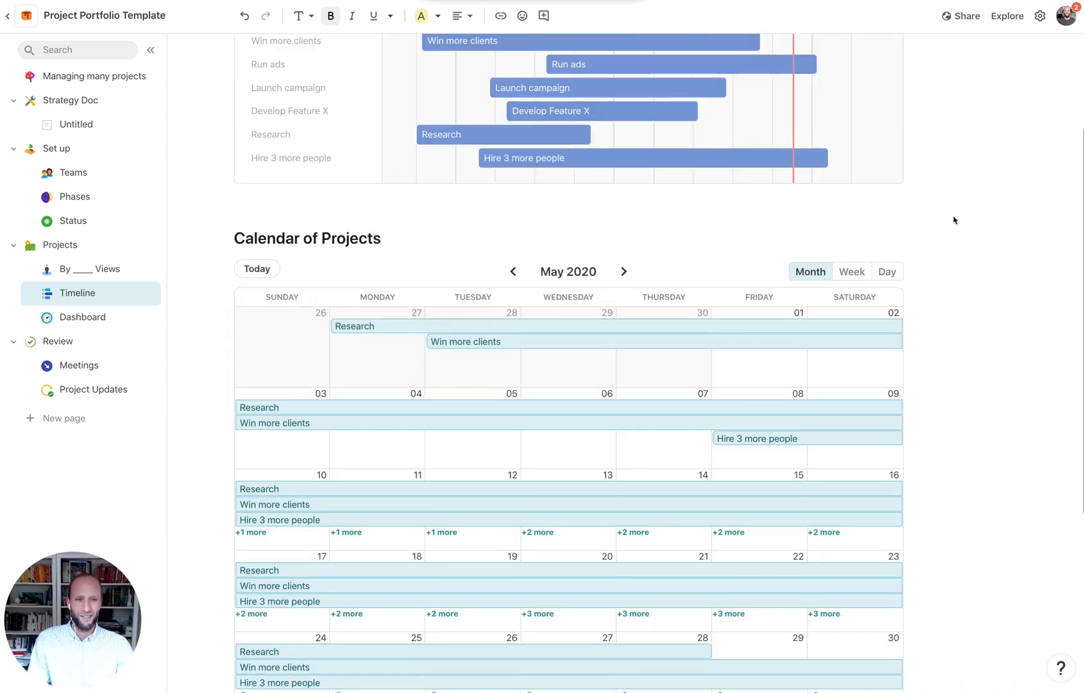
scroll("down", 3)
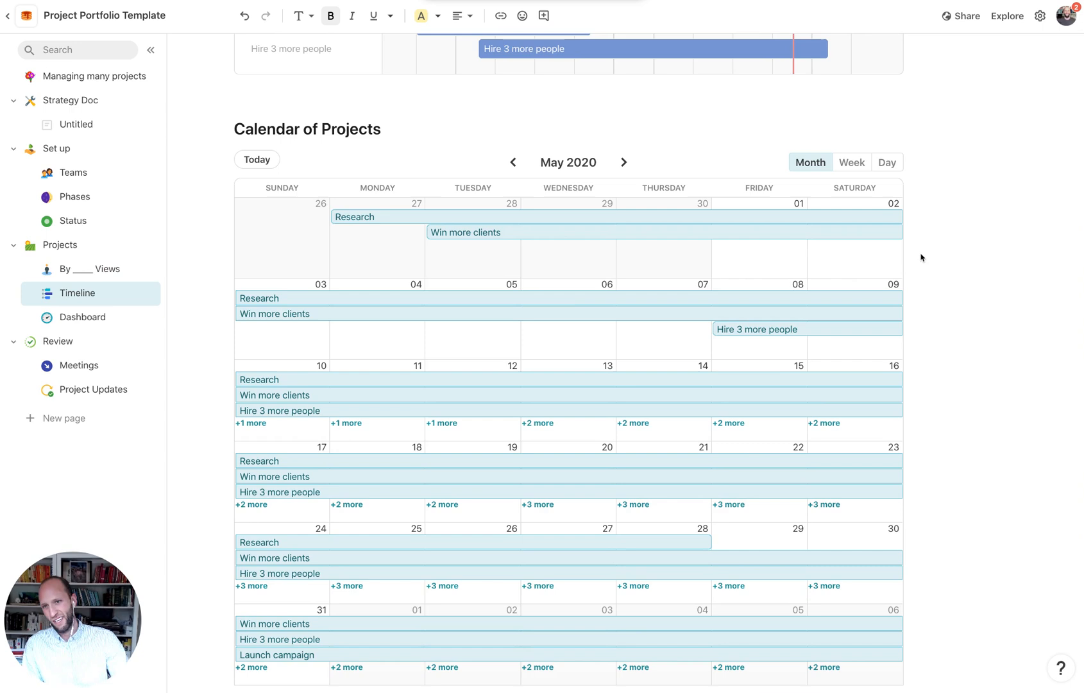
mouse_move(815, 261)
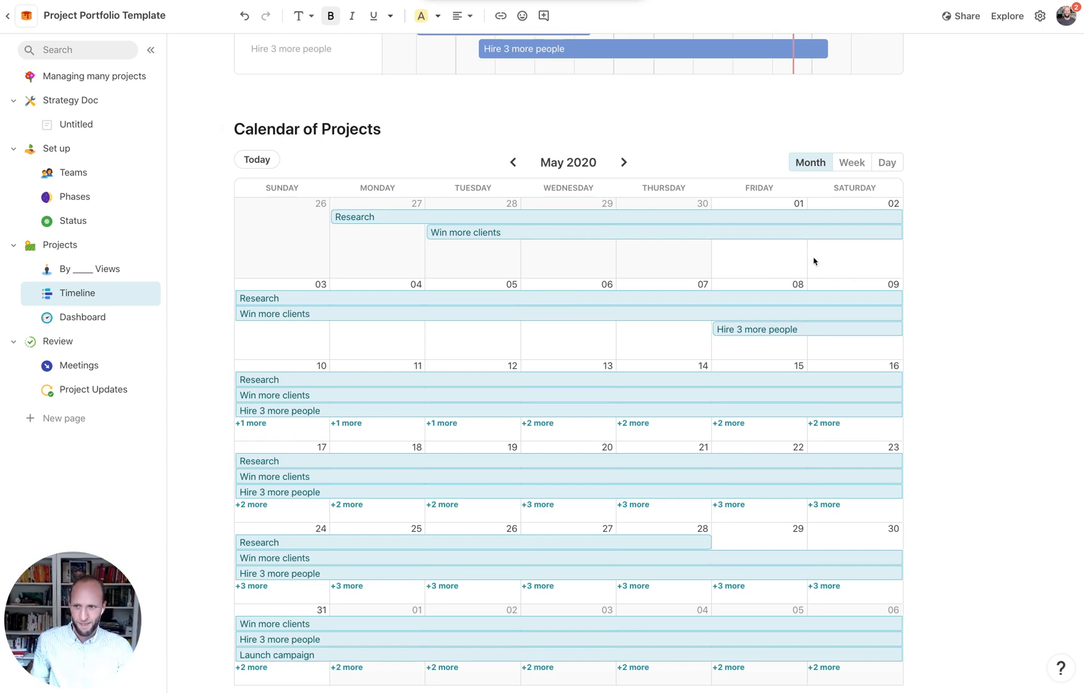
Step: Look over the project Dashboard, then go to the Strategy Doc page
left_click(82, 317)
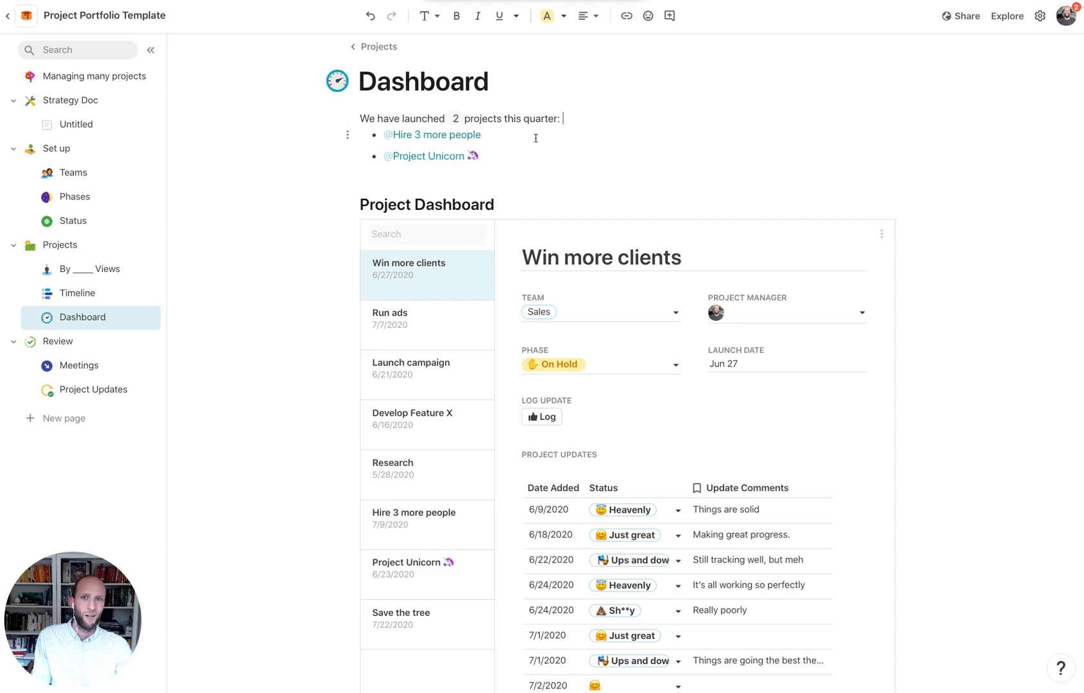
scroll("down", 3)
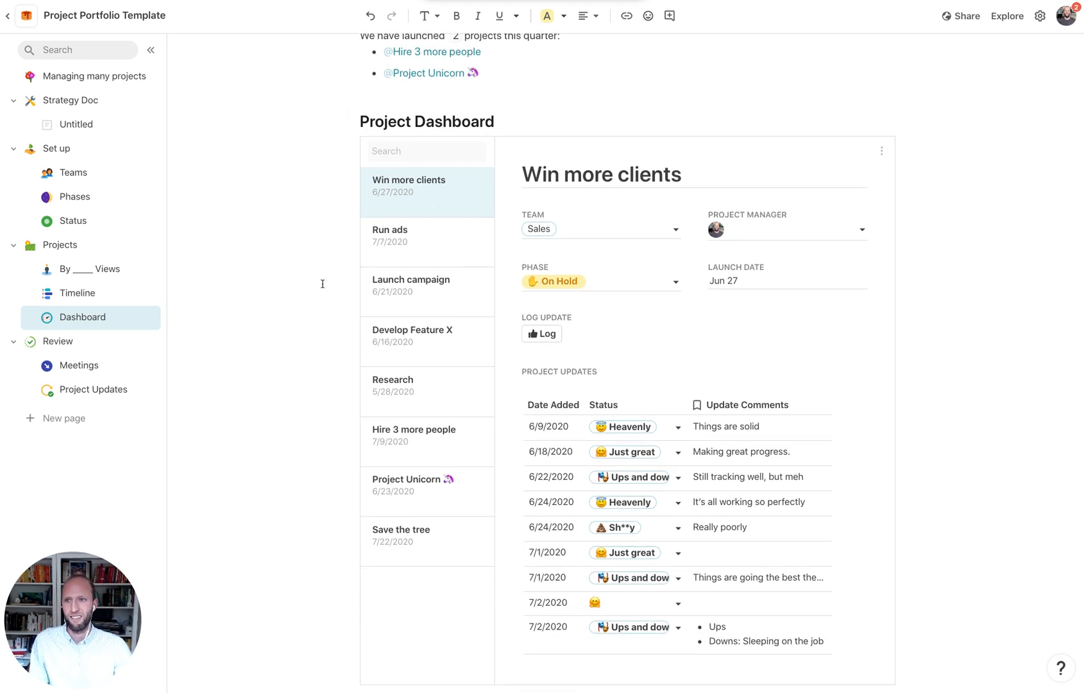
left_click(71, 100)
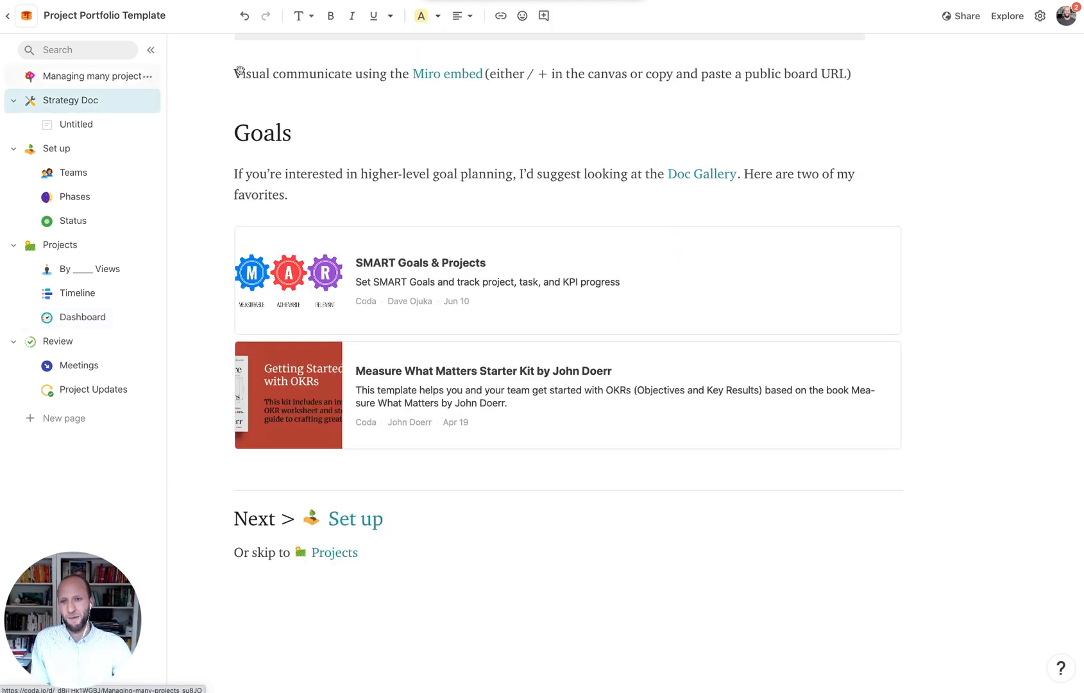
left_click(65, 100)
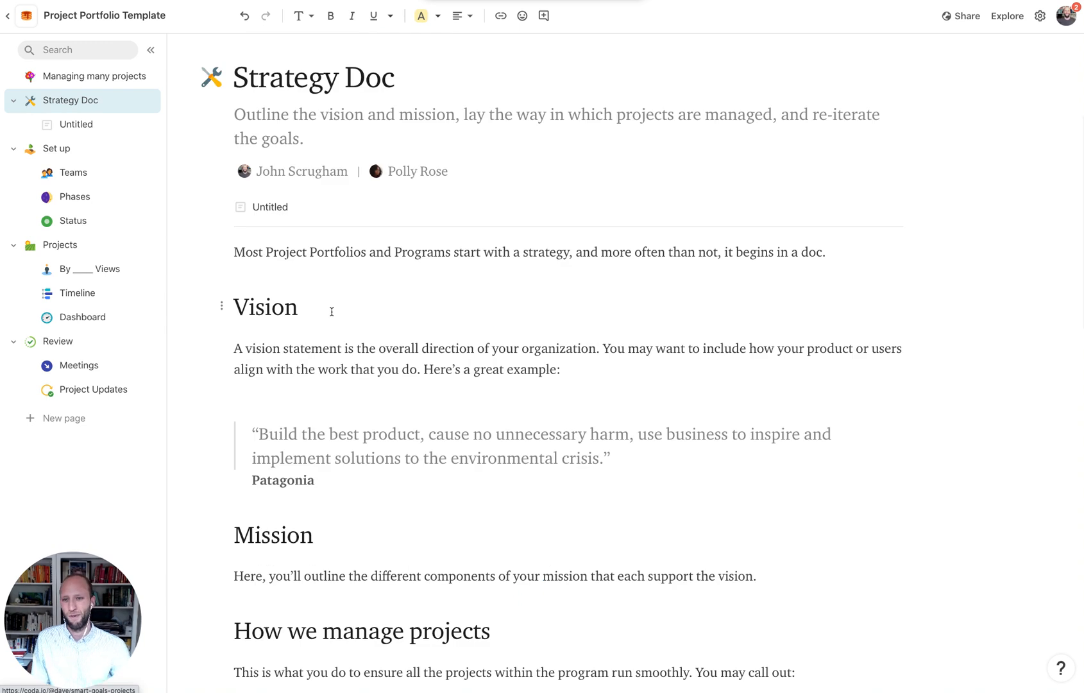